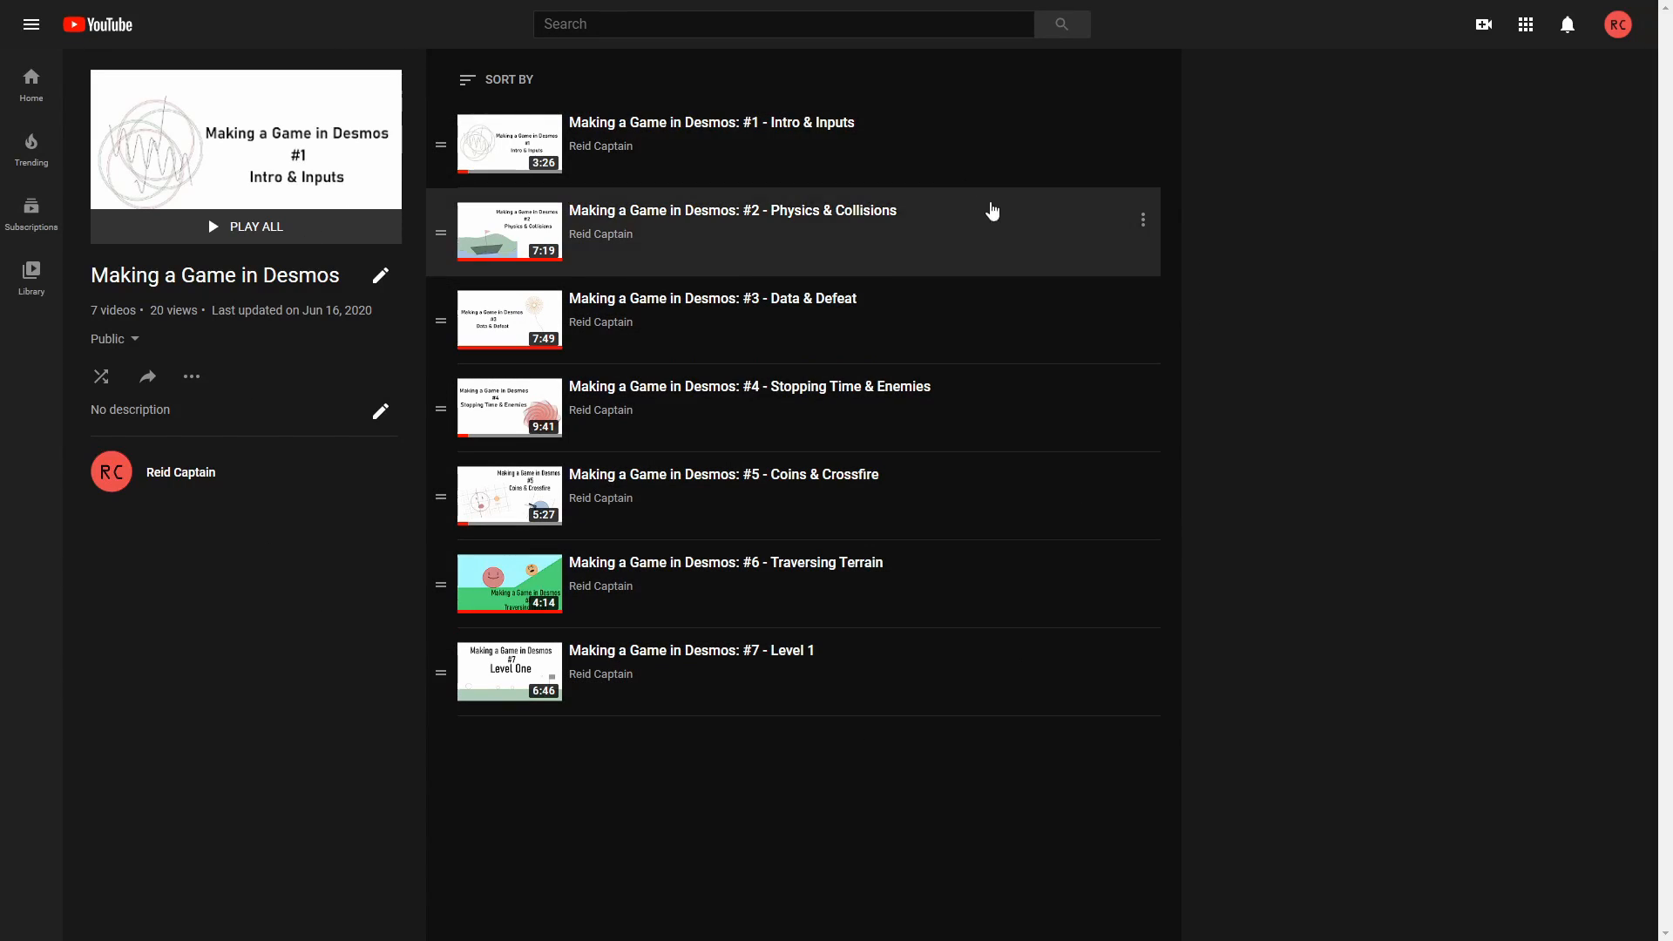
mouse_move(823, 596)
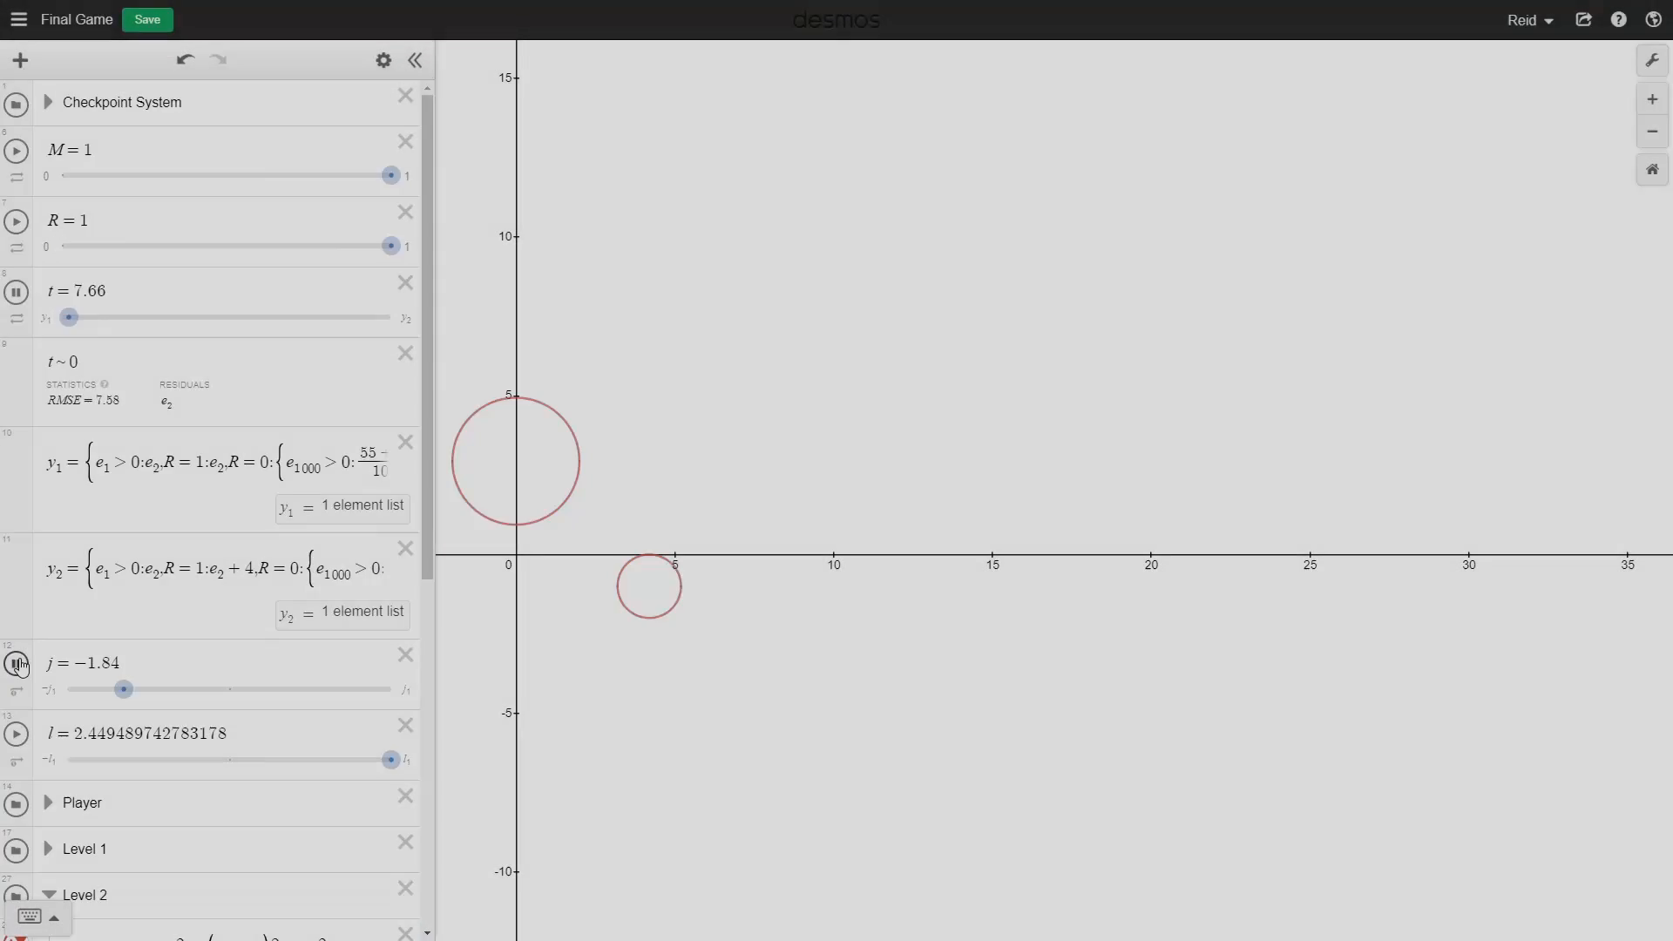
Step: Scroll down the expression list to the Time folder and Level 2 enemy equations
scroll("down", 3)
type("Time")
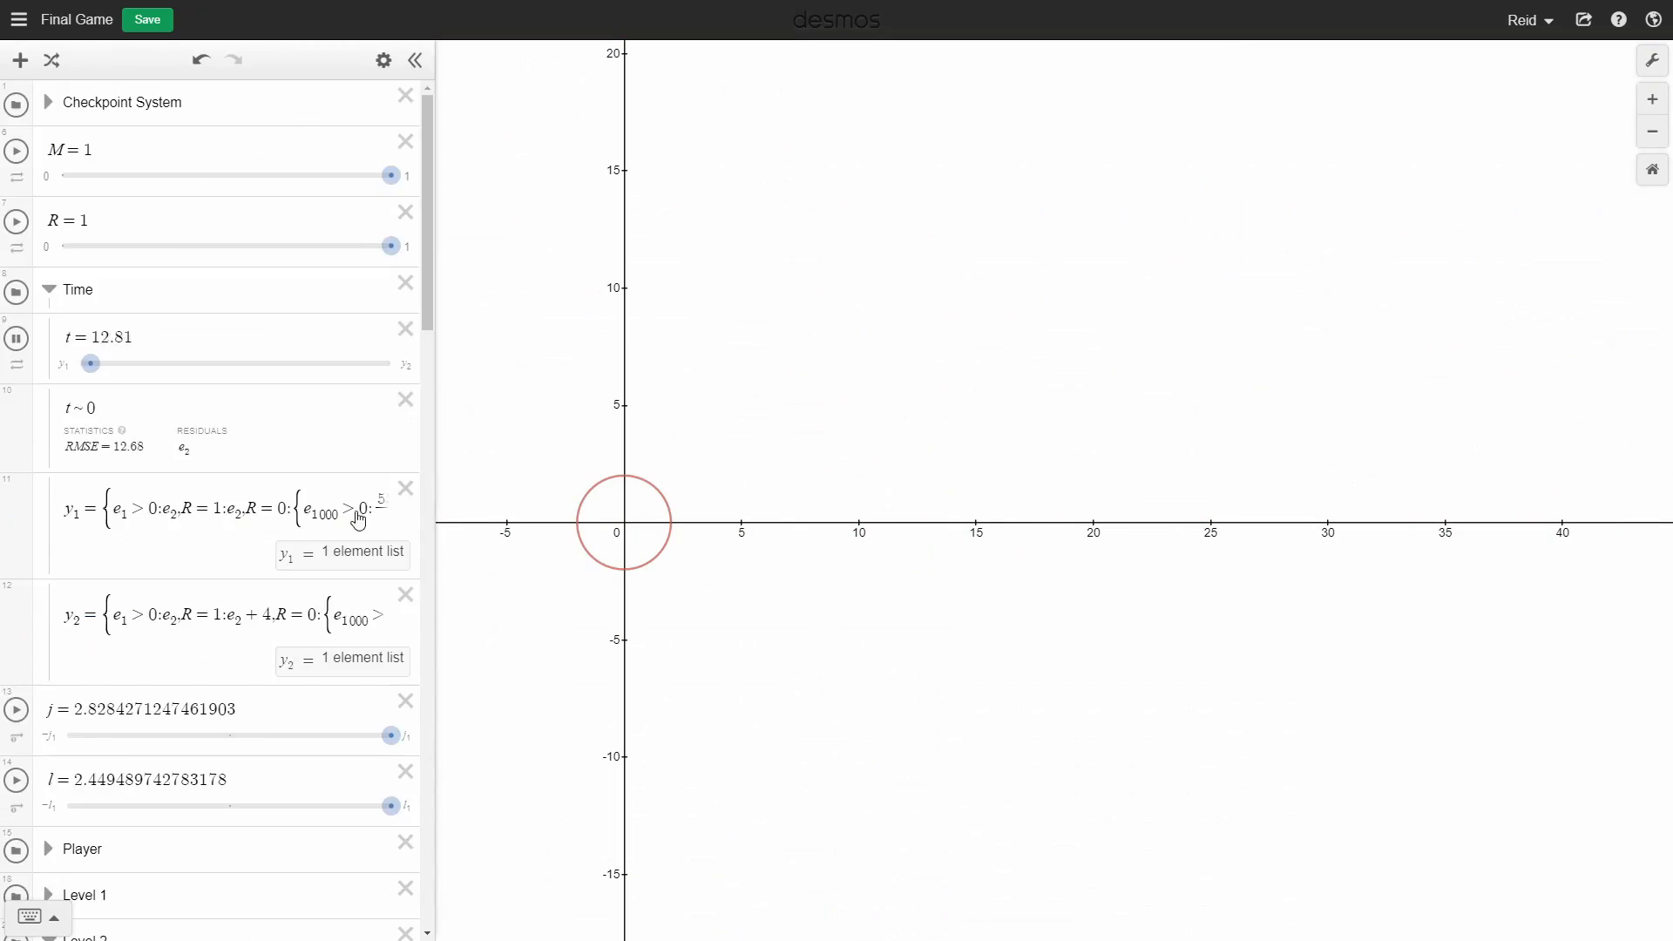
scroll("down", 3)
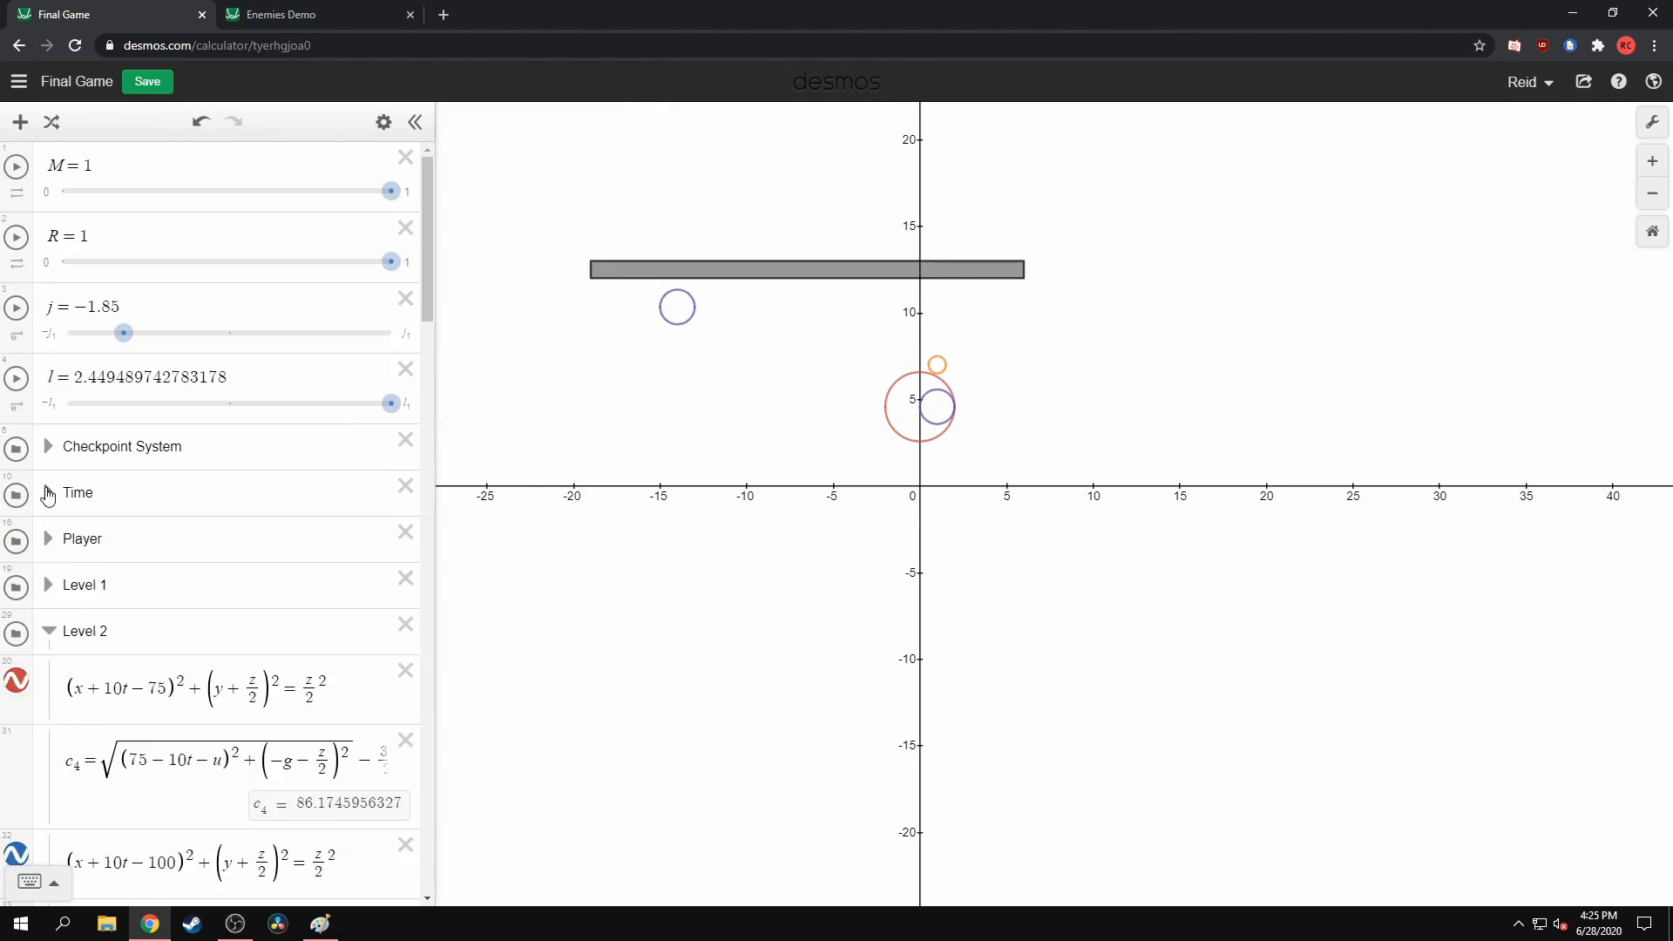
Step: Switch to the sloped-terrain demo graph to copy its ramp into Final Game
left_click(16, 307)
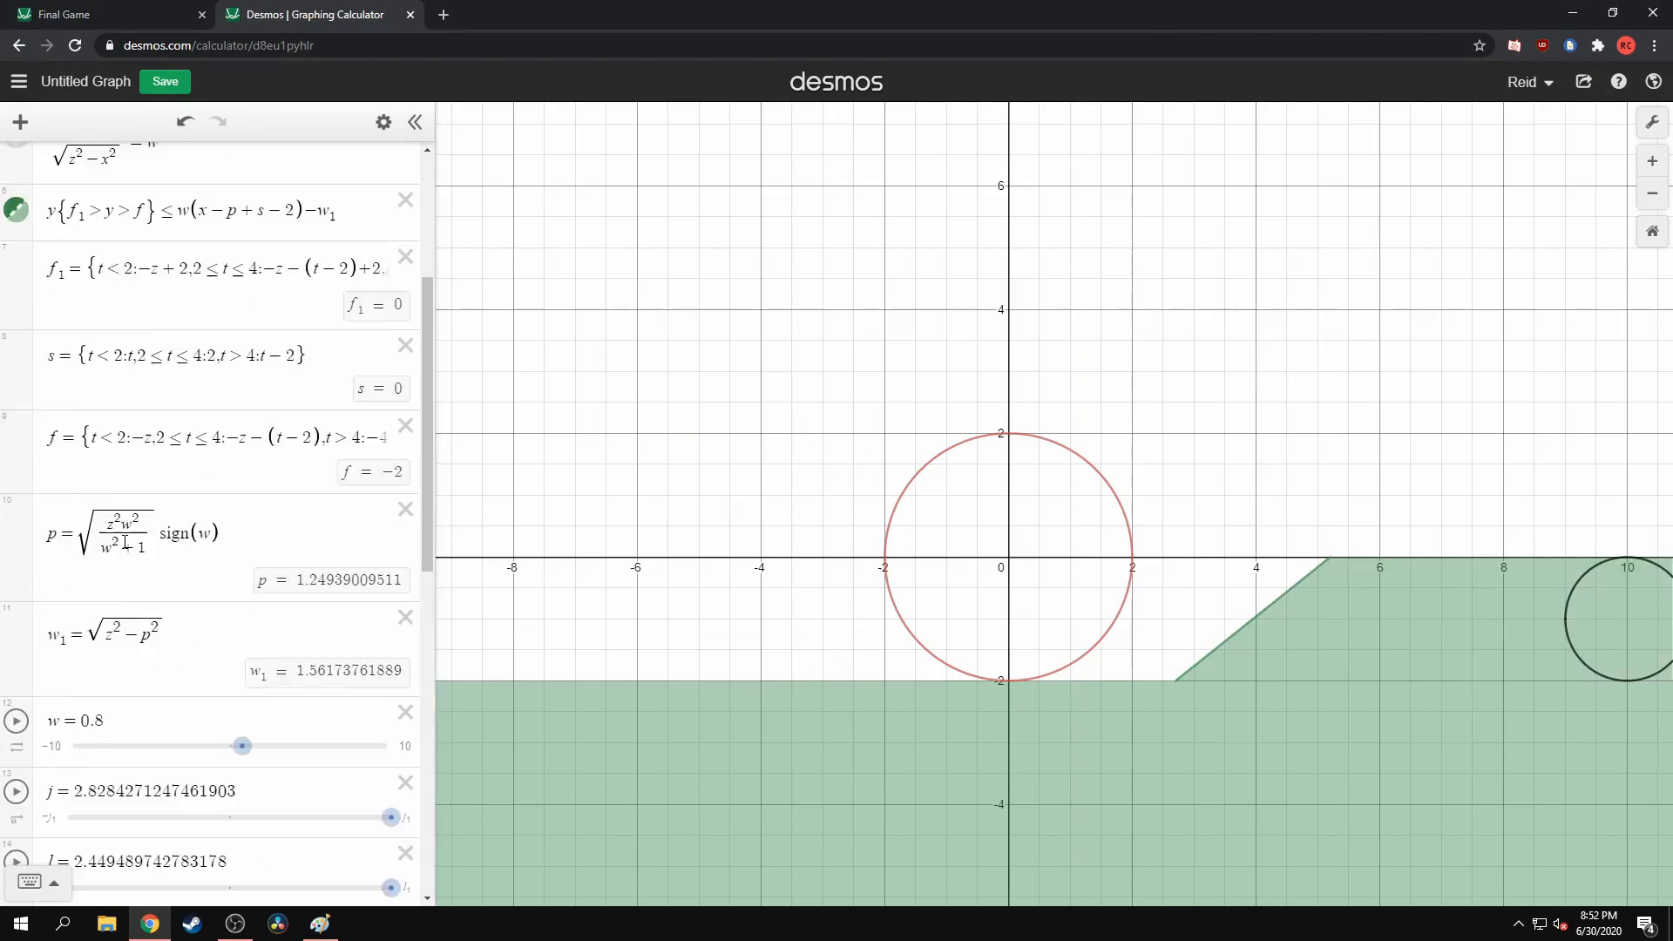
left_click(96, 14)
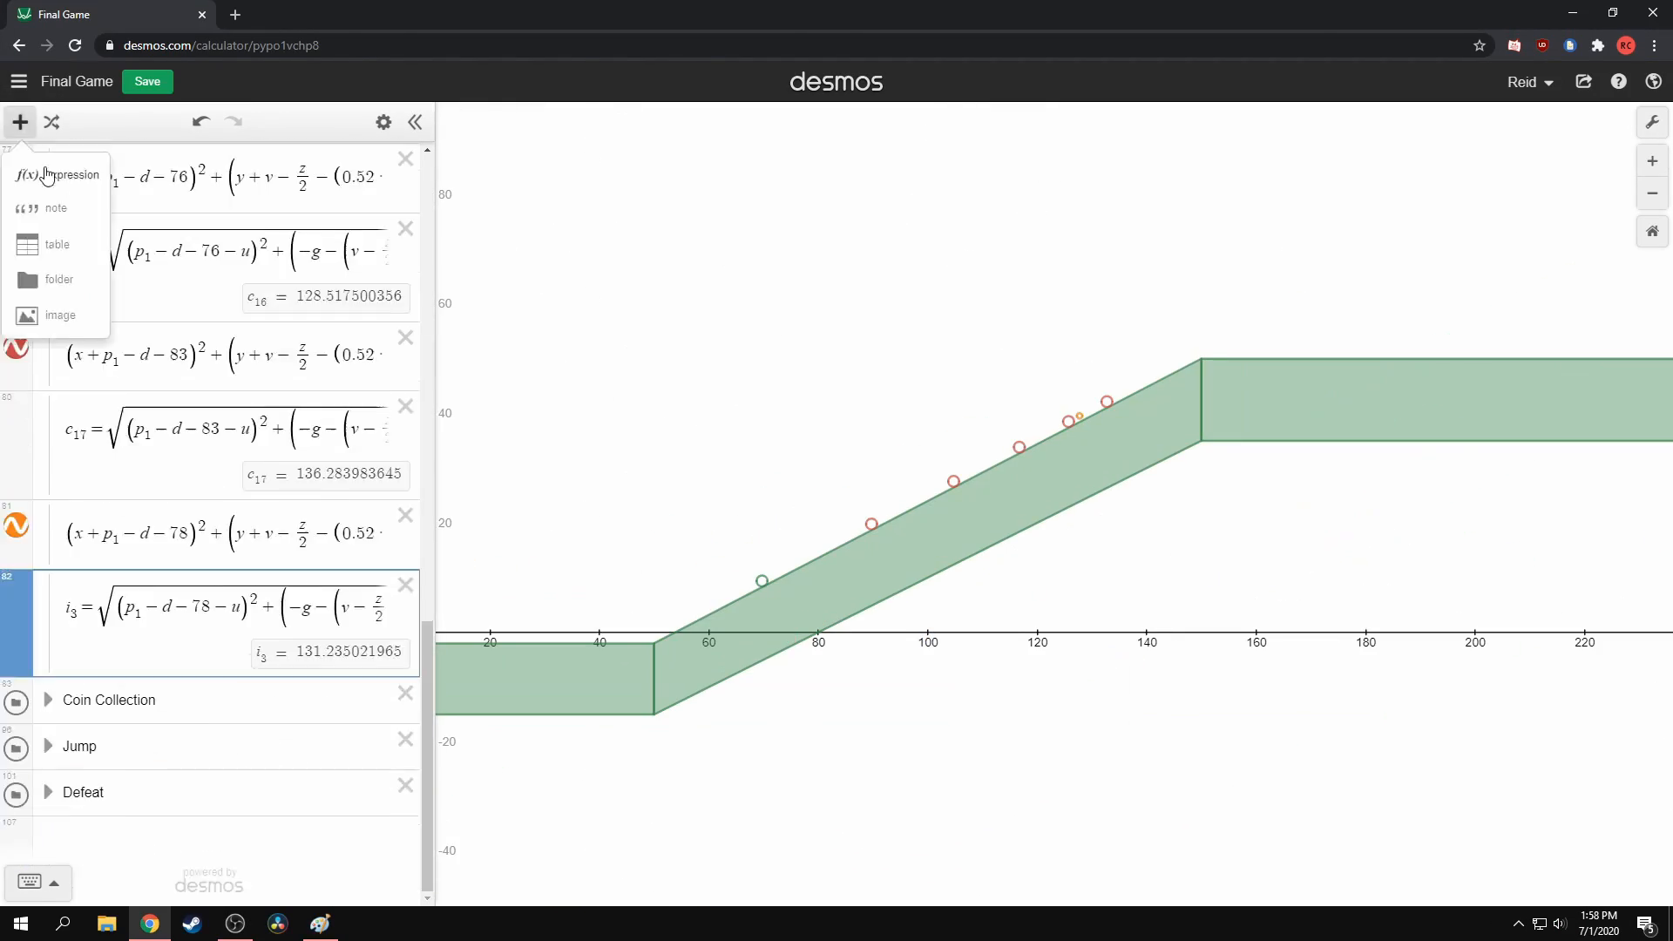
Step: Start the t slider animating from 6 so Level 2 enemies move toward the player
left_click(69, 174)
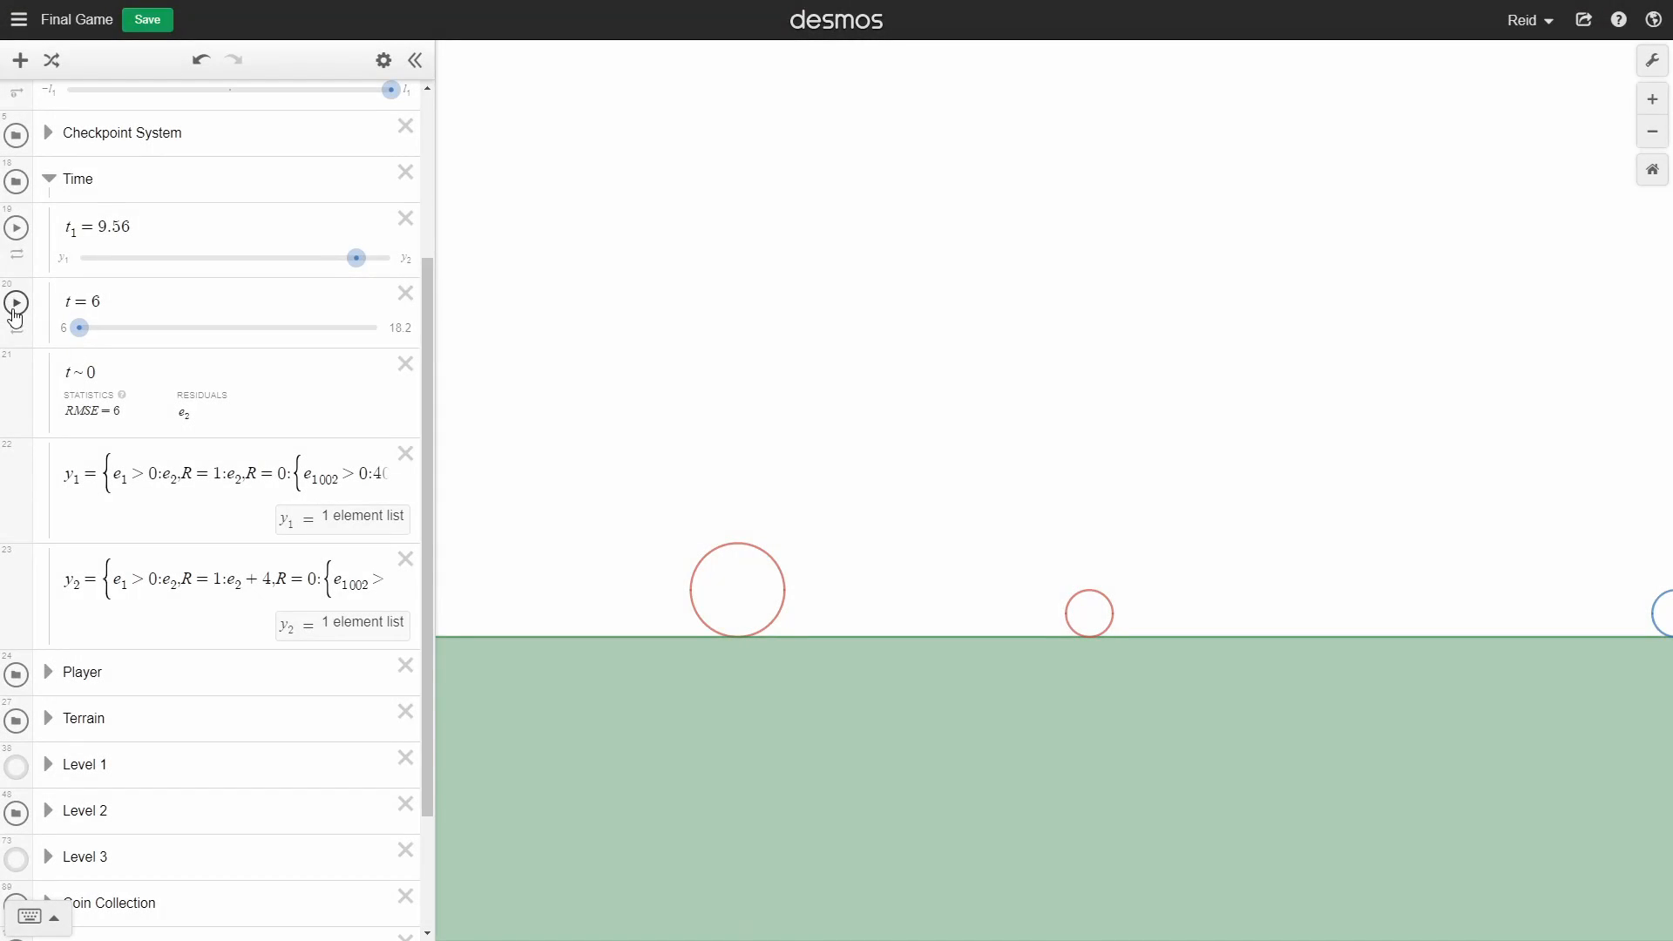
left_click(15, 303)
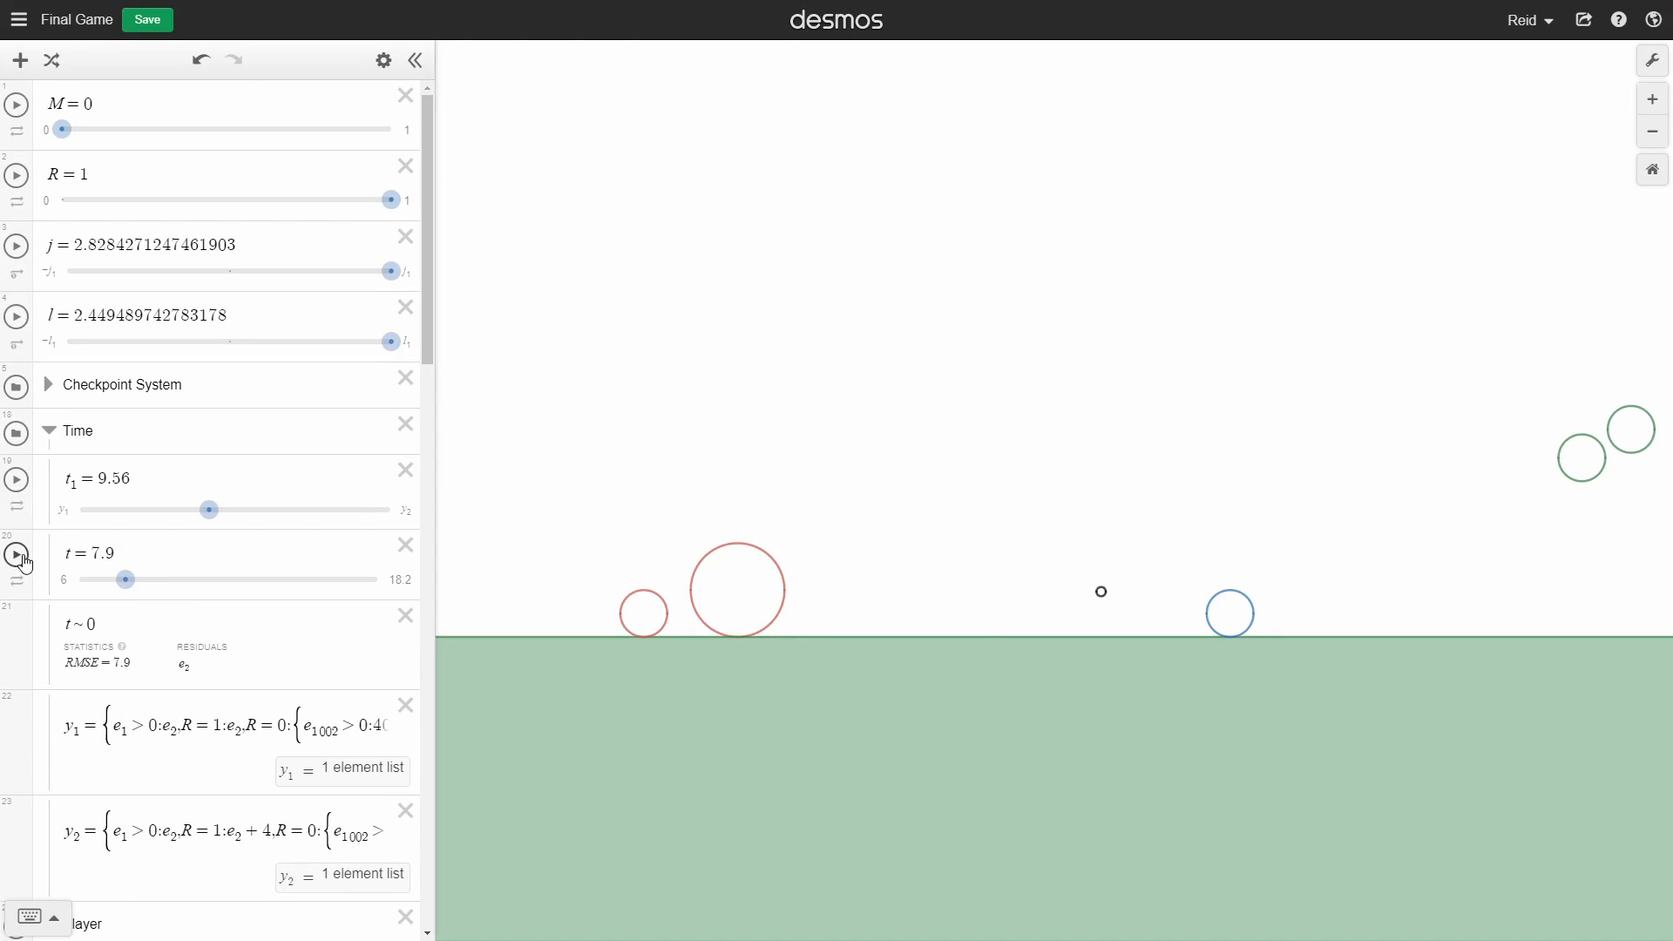
left_click(15, 556)
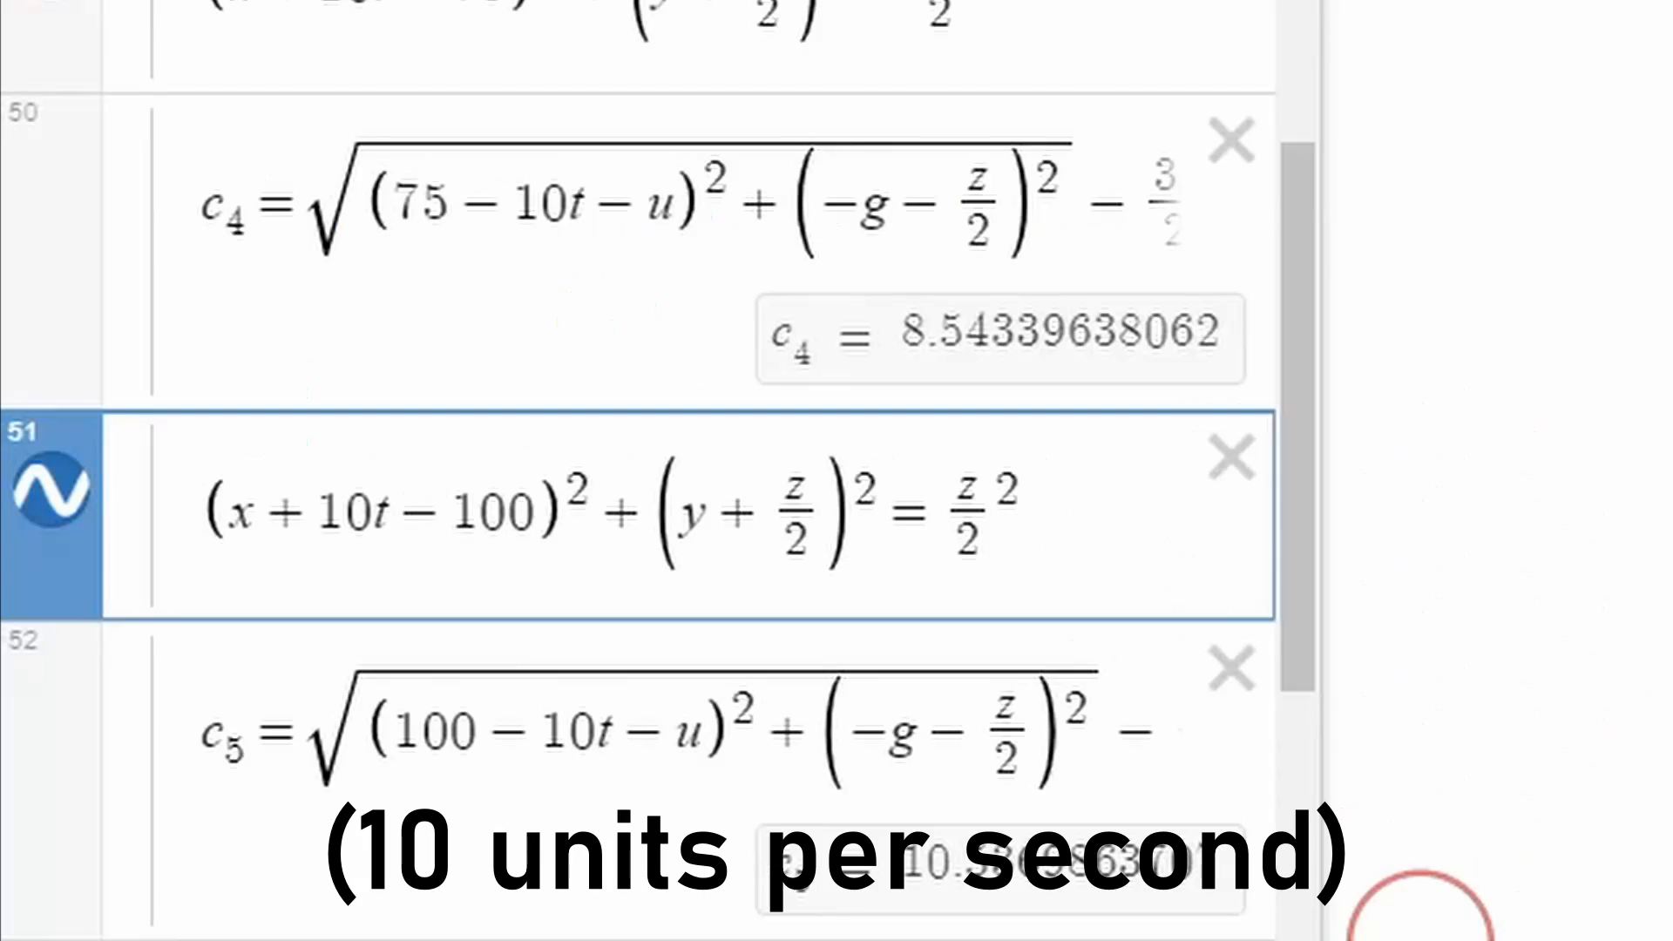
double_click(357, 512)
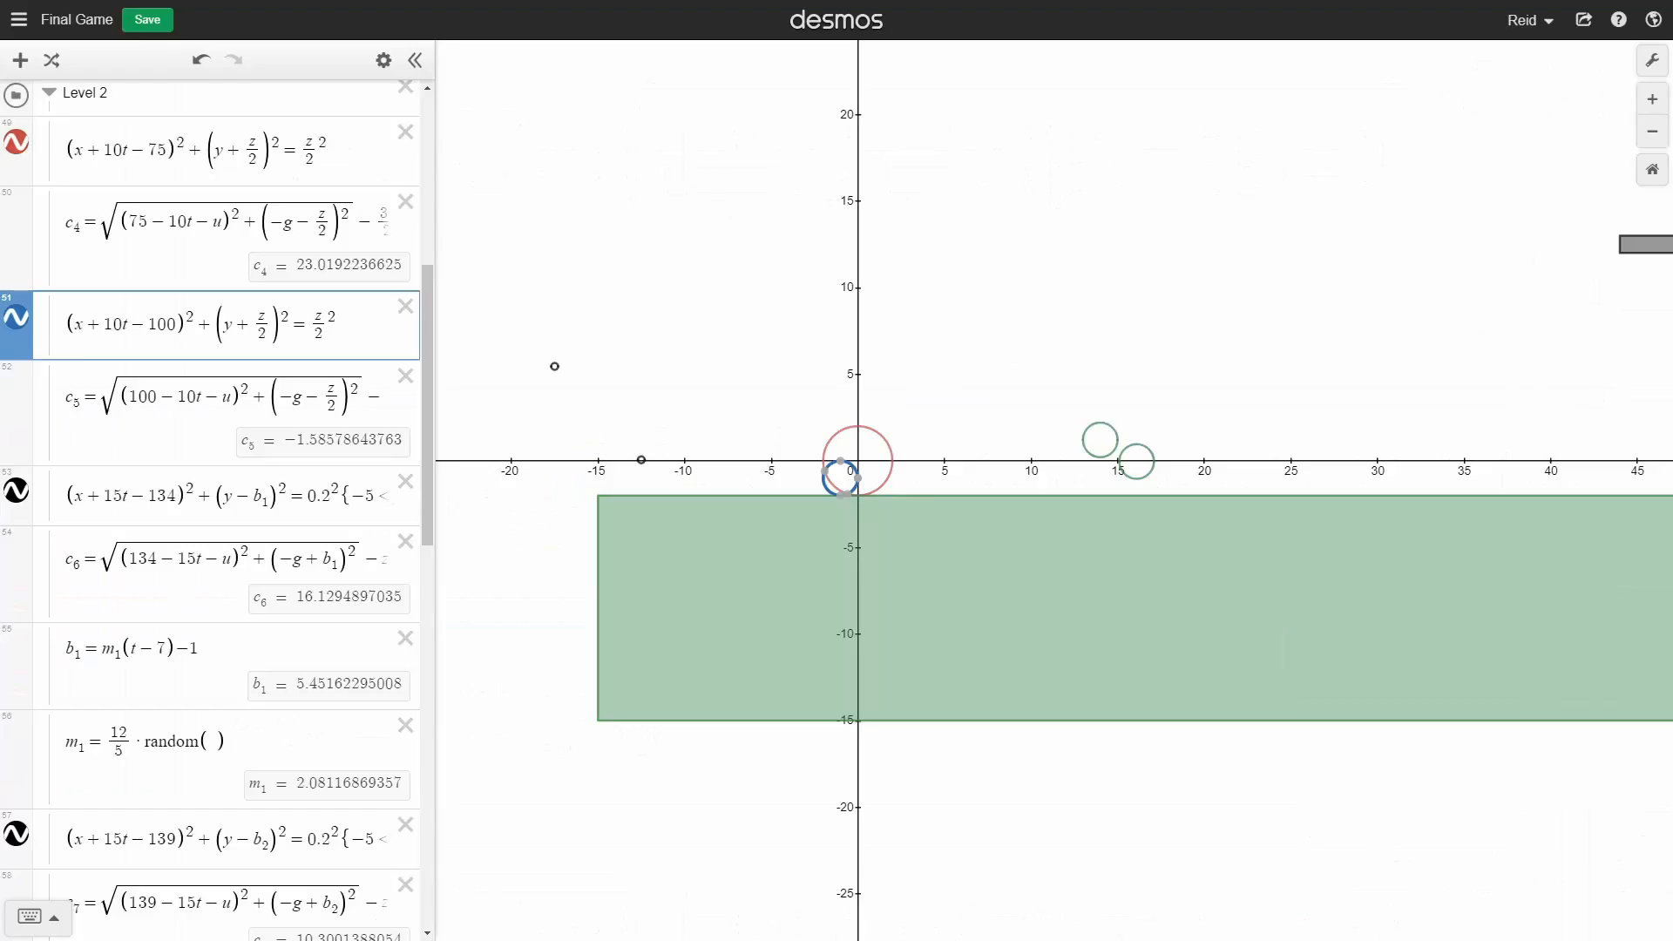
triple_click(196, 326)
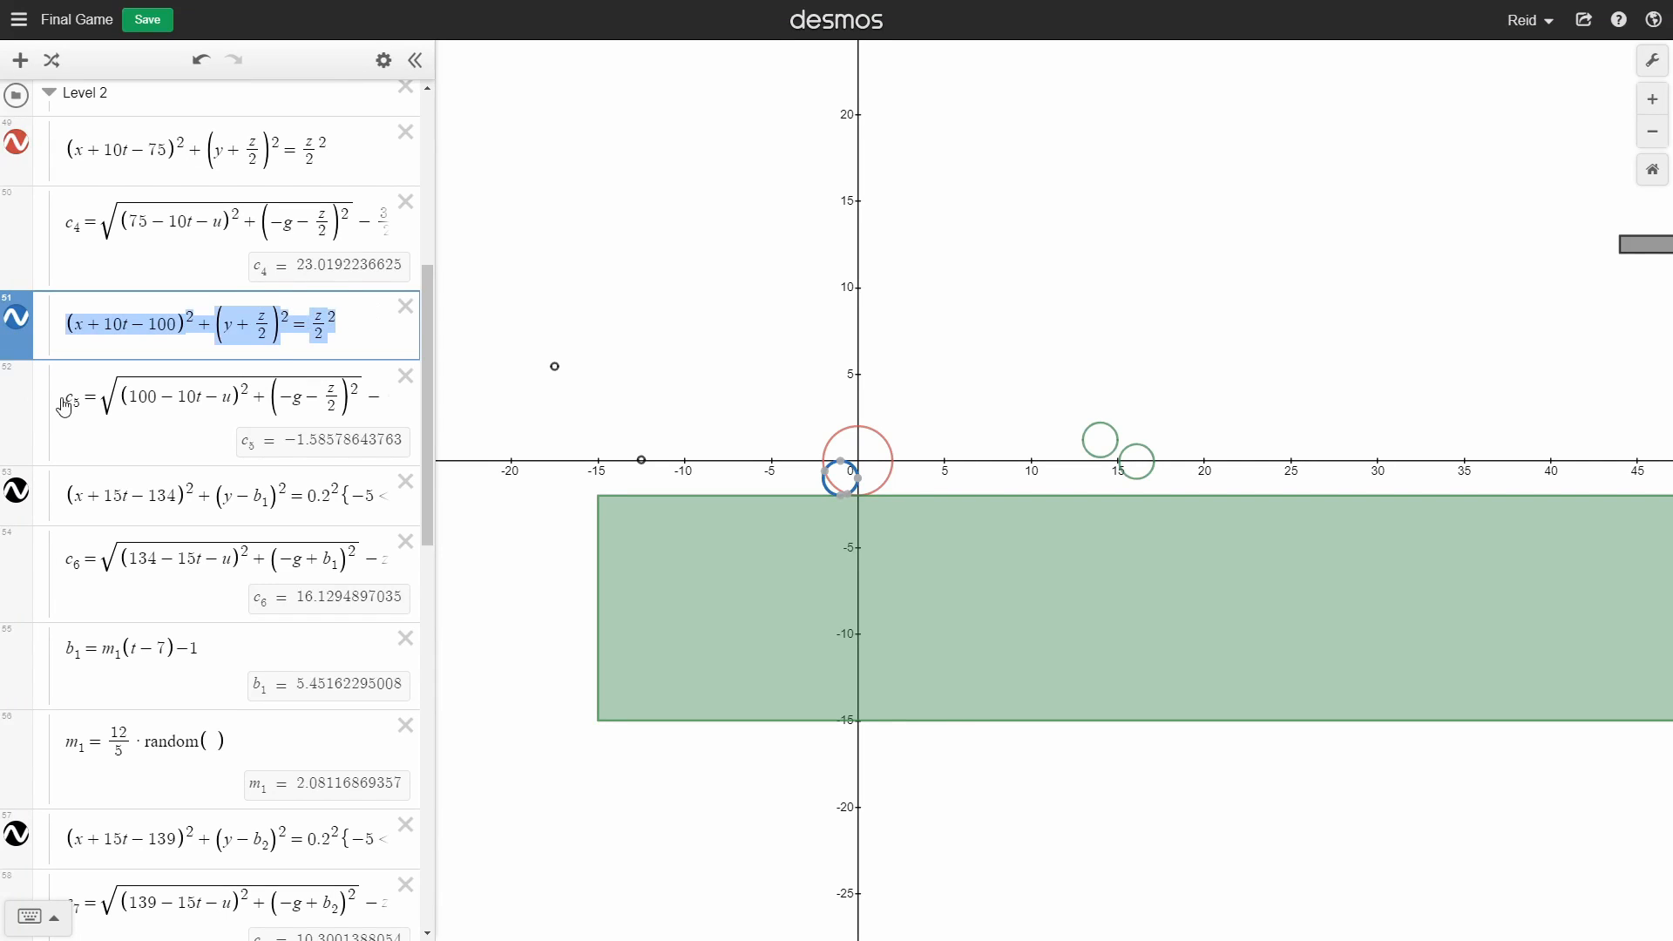
left_click(212, 494)
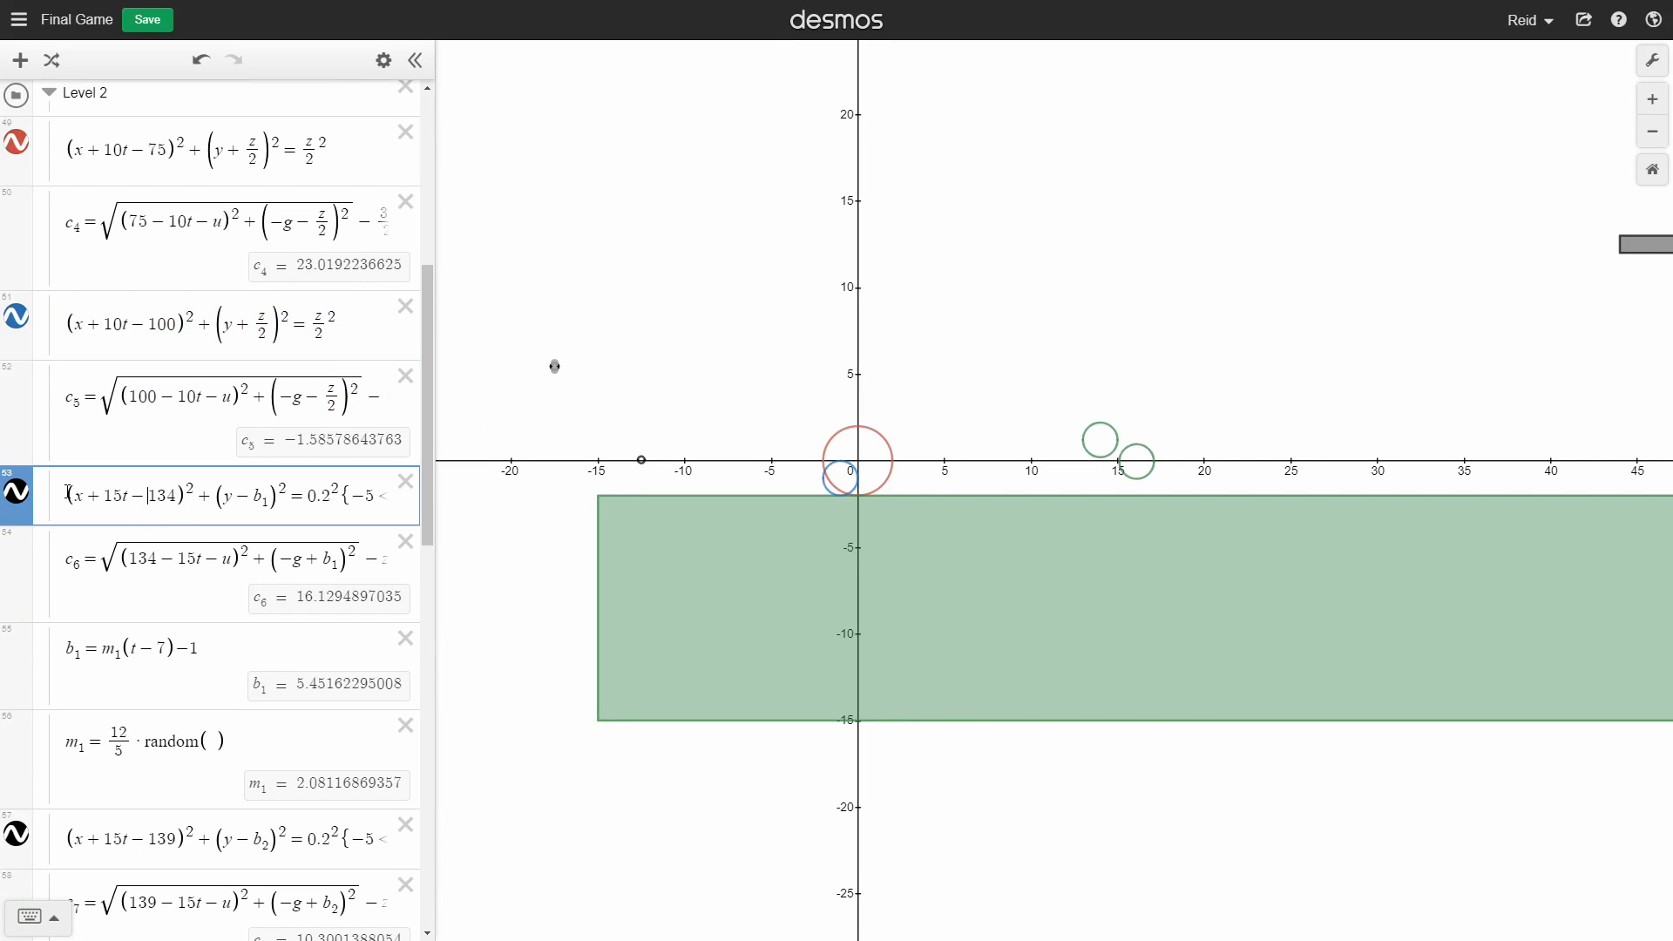
scroll("down", 3)
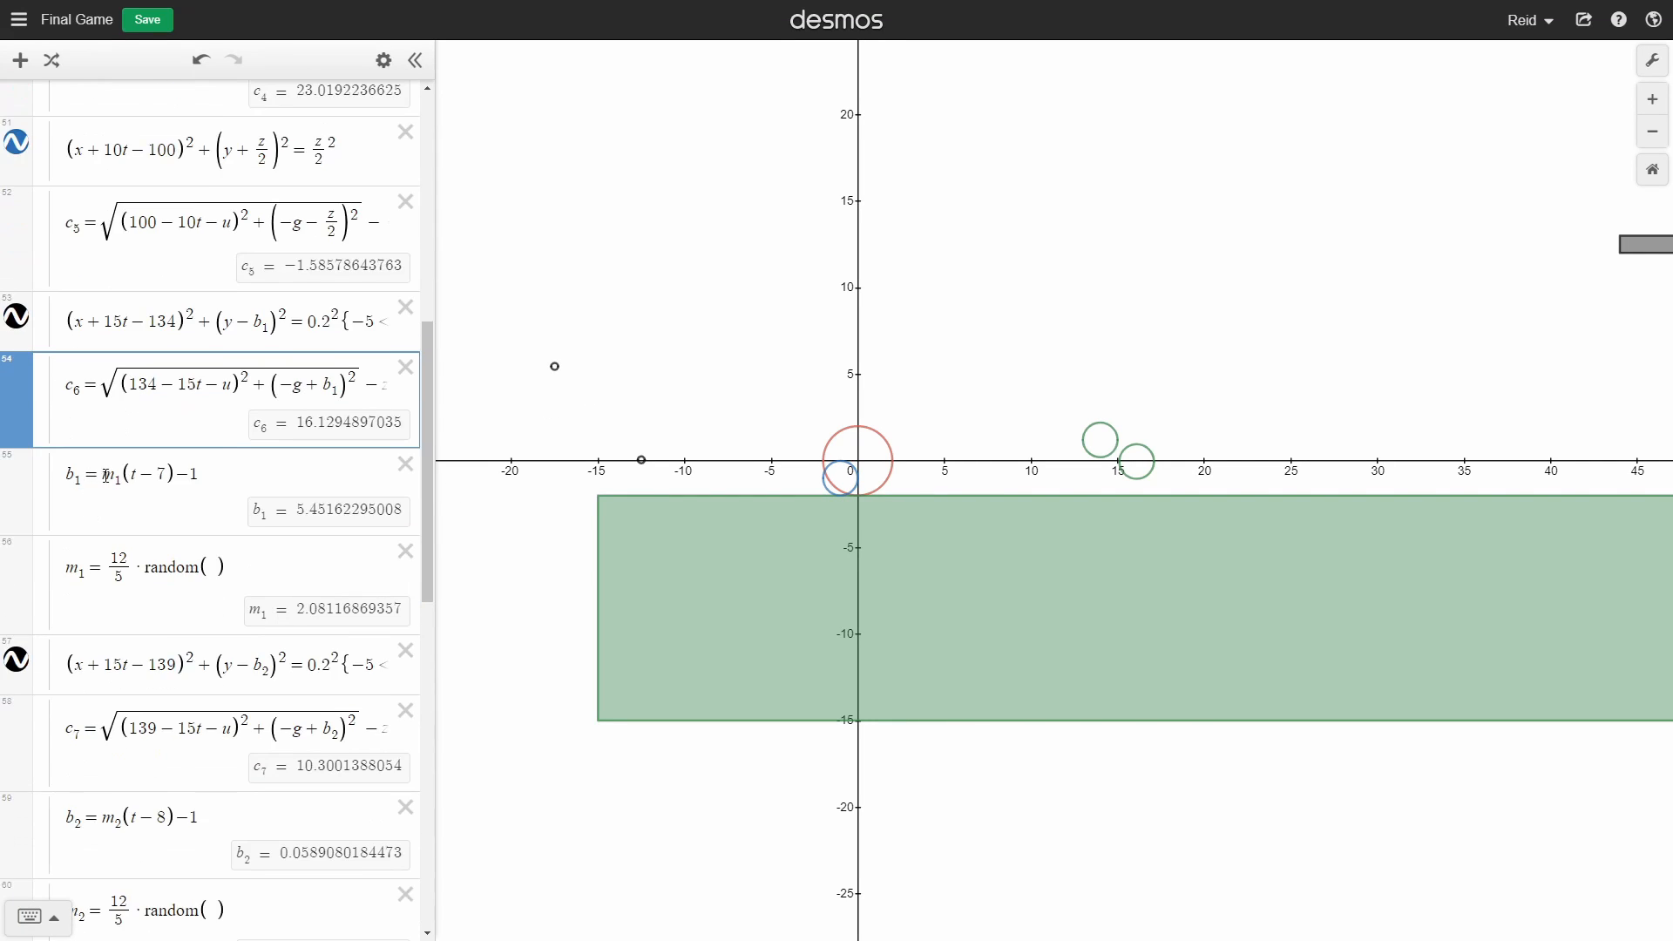
scroll("down", 3)
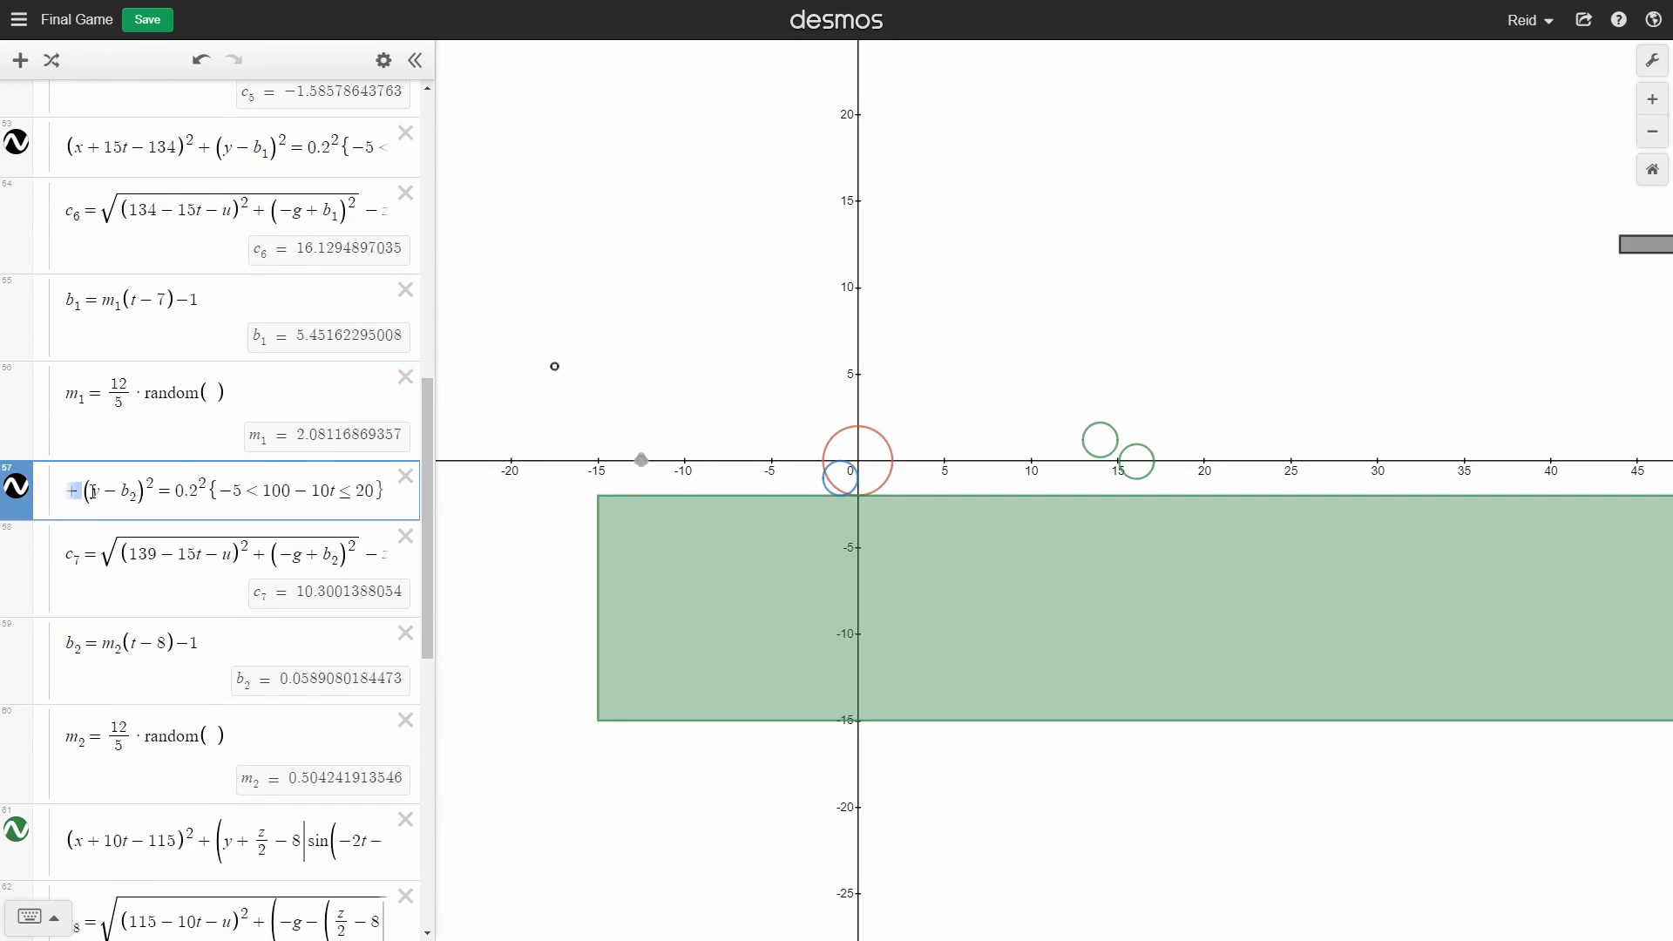
left_click(212, 659)
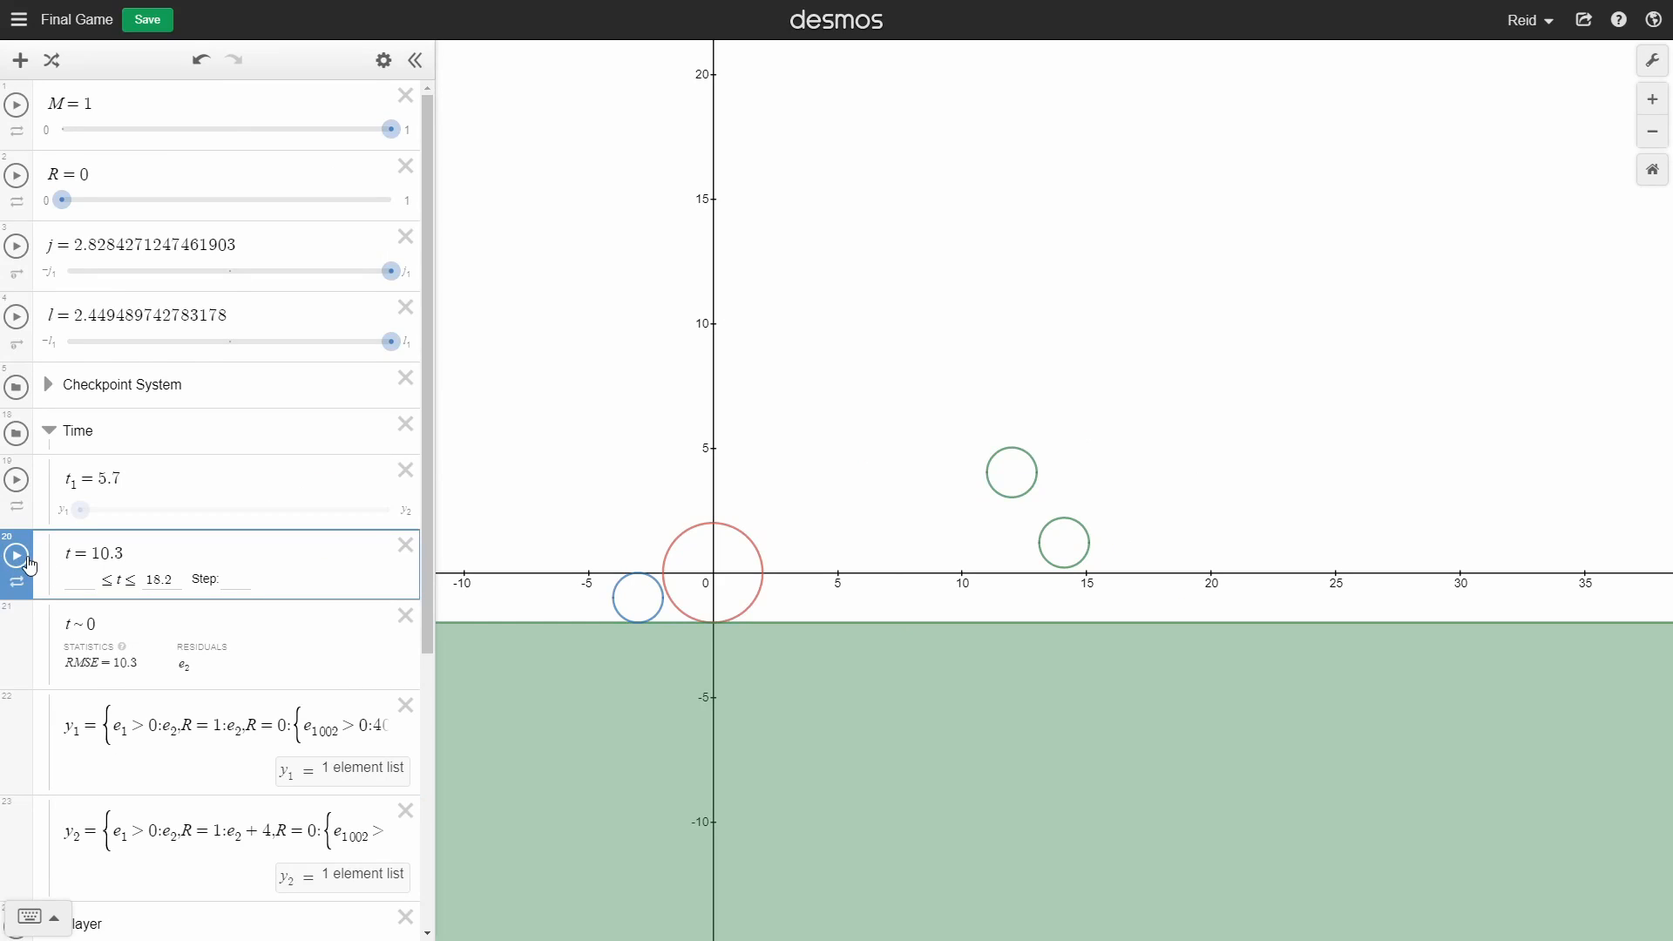
Step: With R at 1, animate t through Level 2's enemies until the end flag appears
left_click(16, 552)
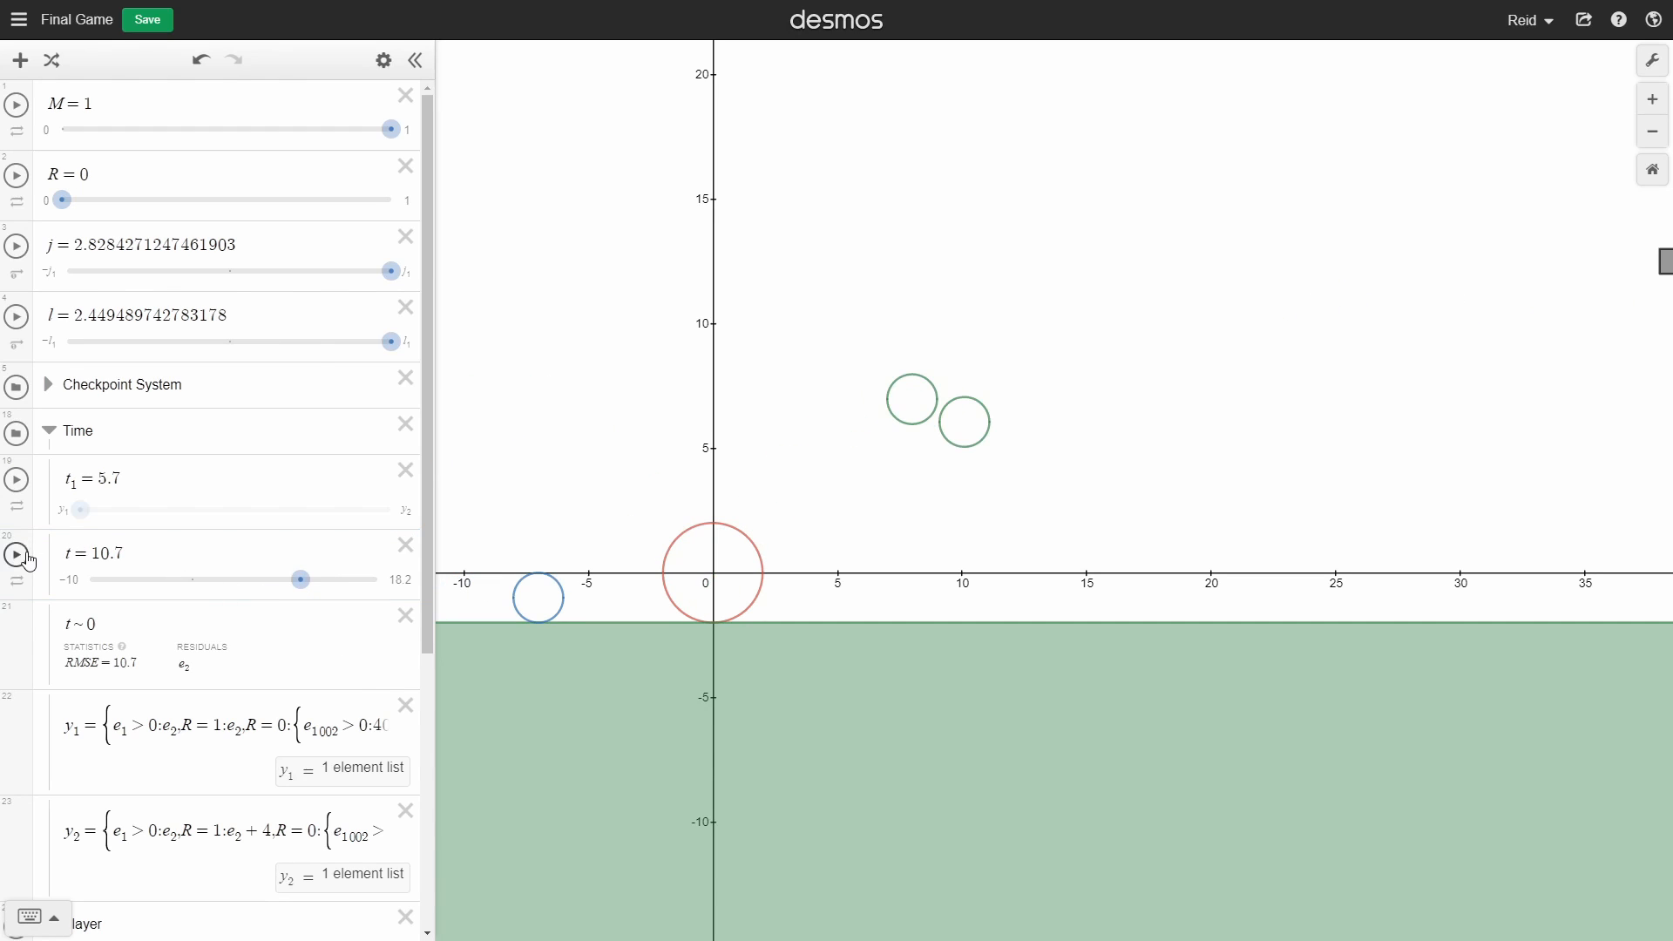
scroll("down", 3)
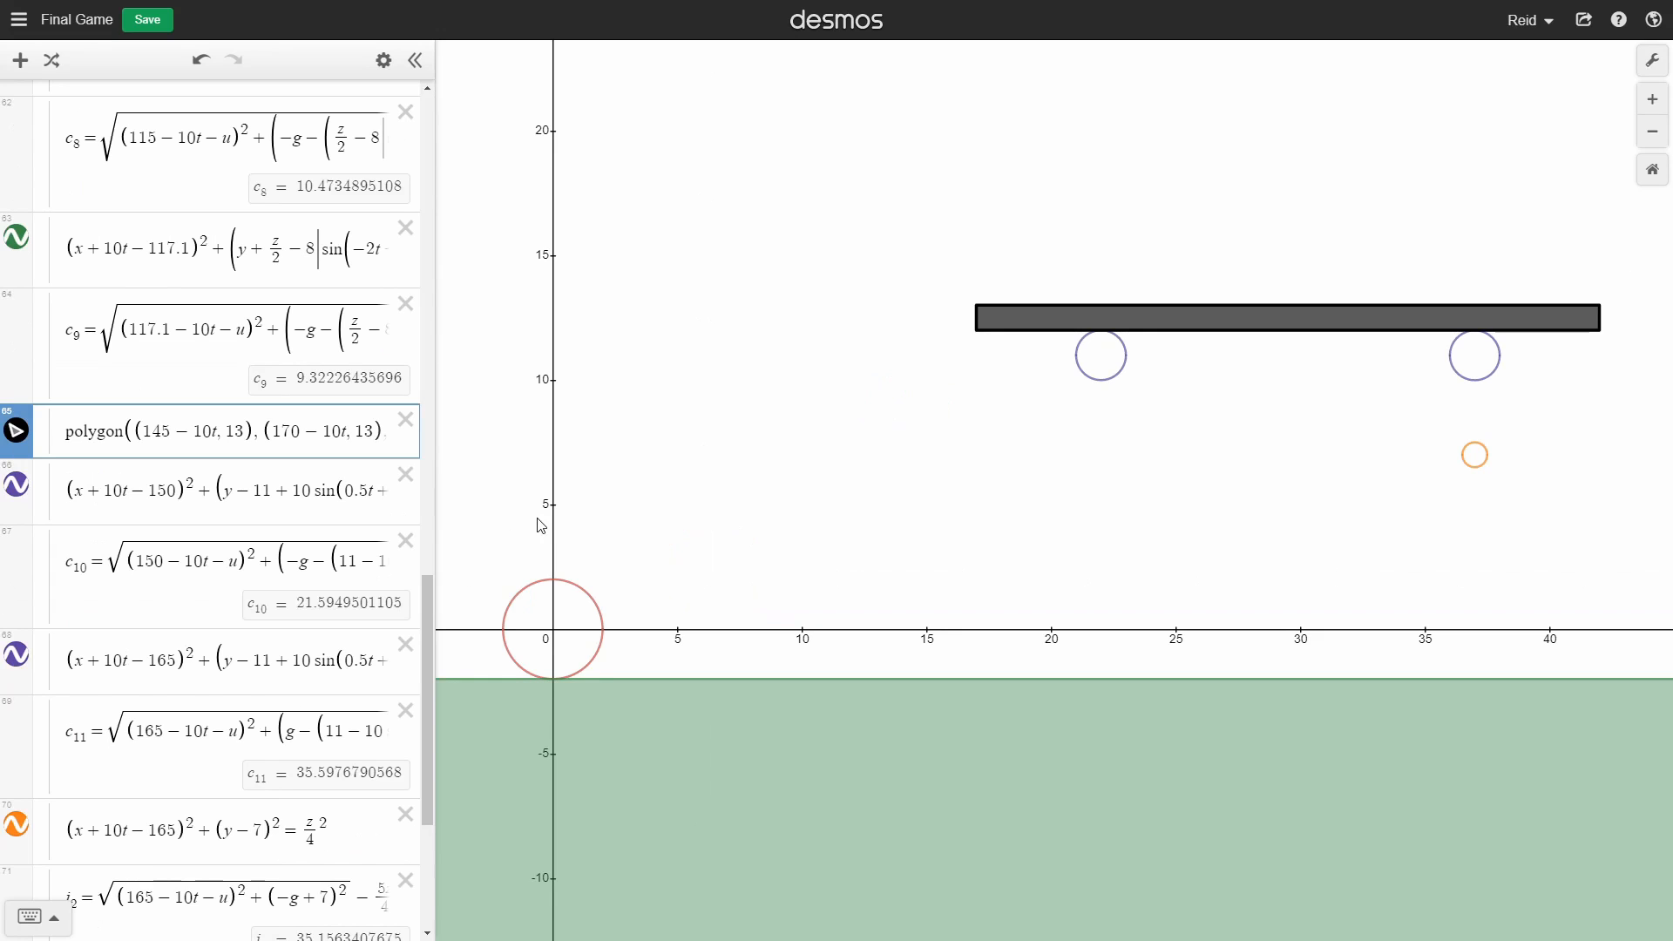
mouse_move(1650, 297)
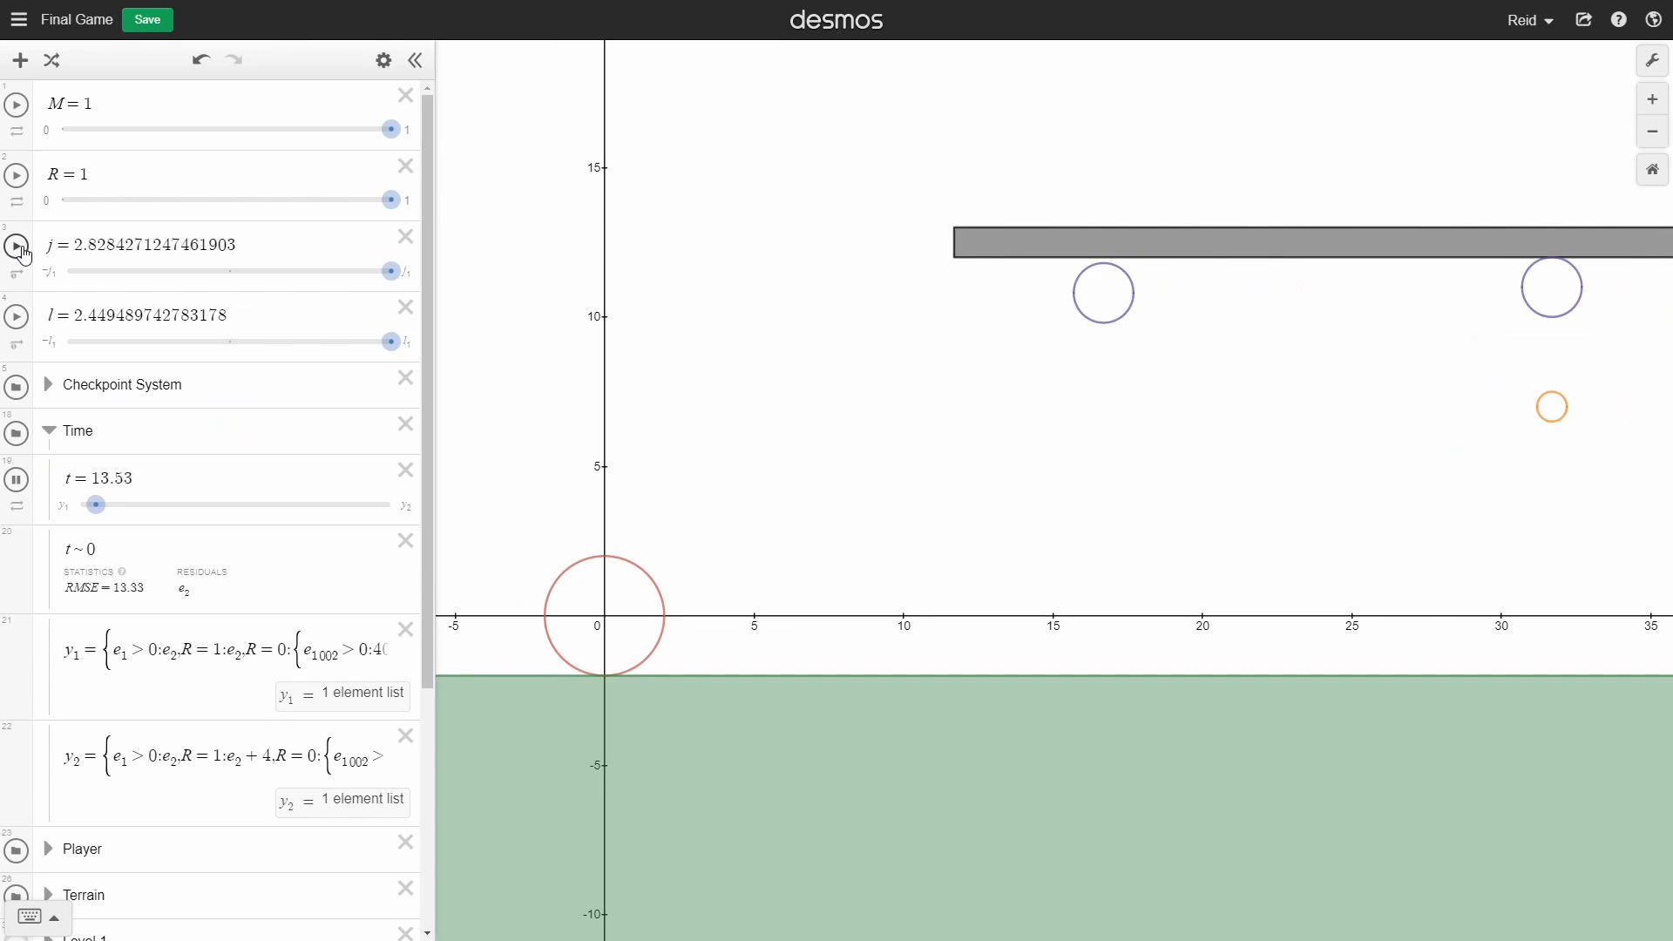
left_click(16, 244)
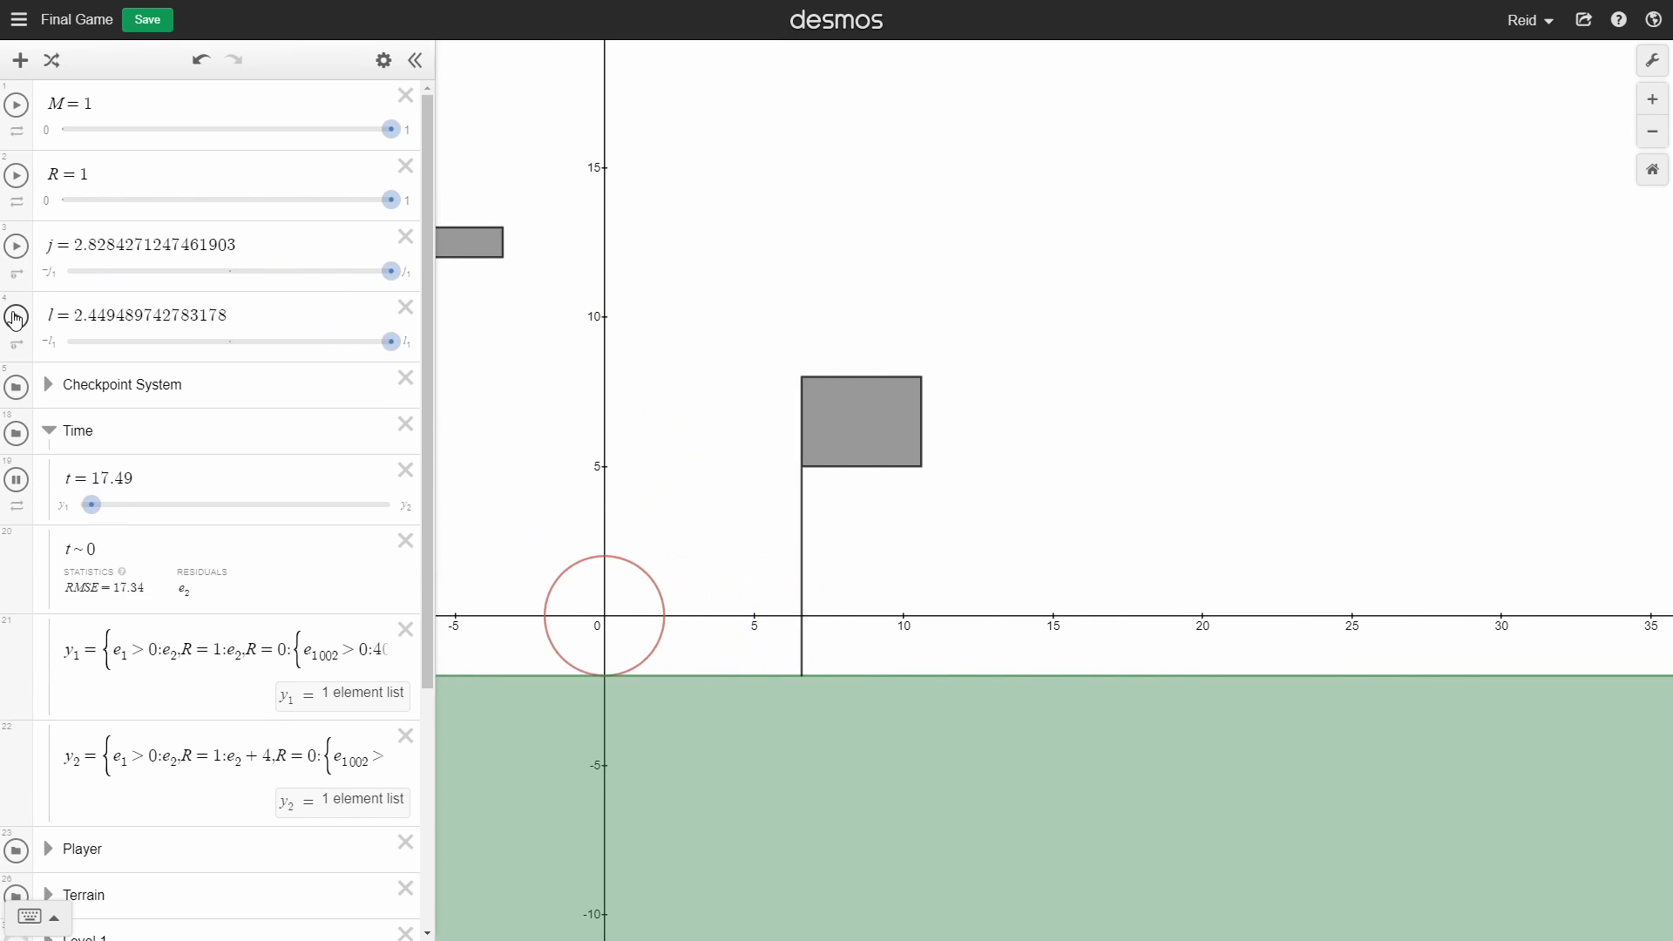
Step: Let t reach 18.2 to reveal the Level 3 ramp with coins and both flags
left_click(15, 246)
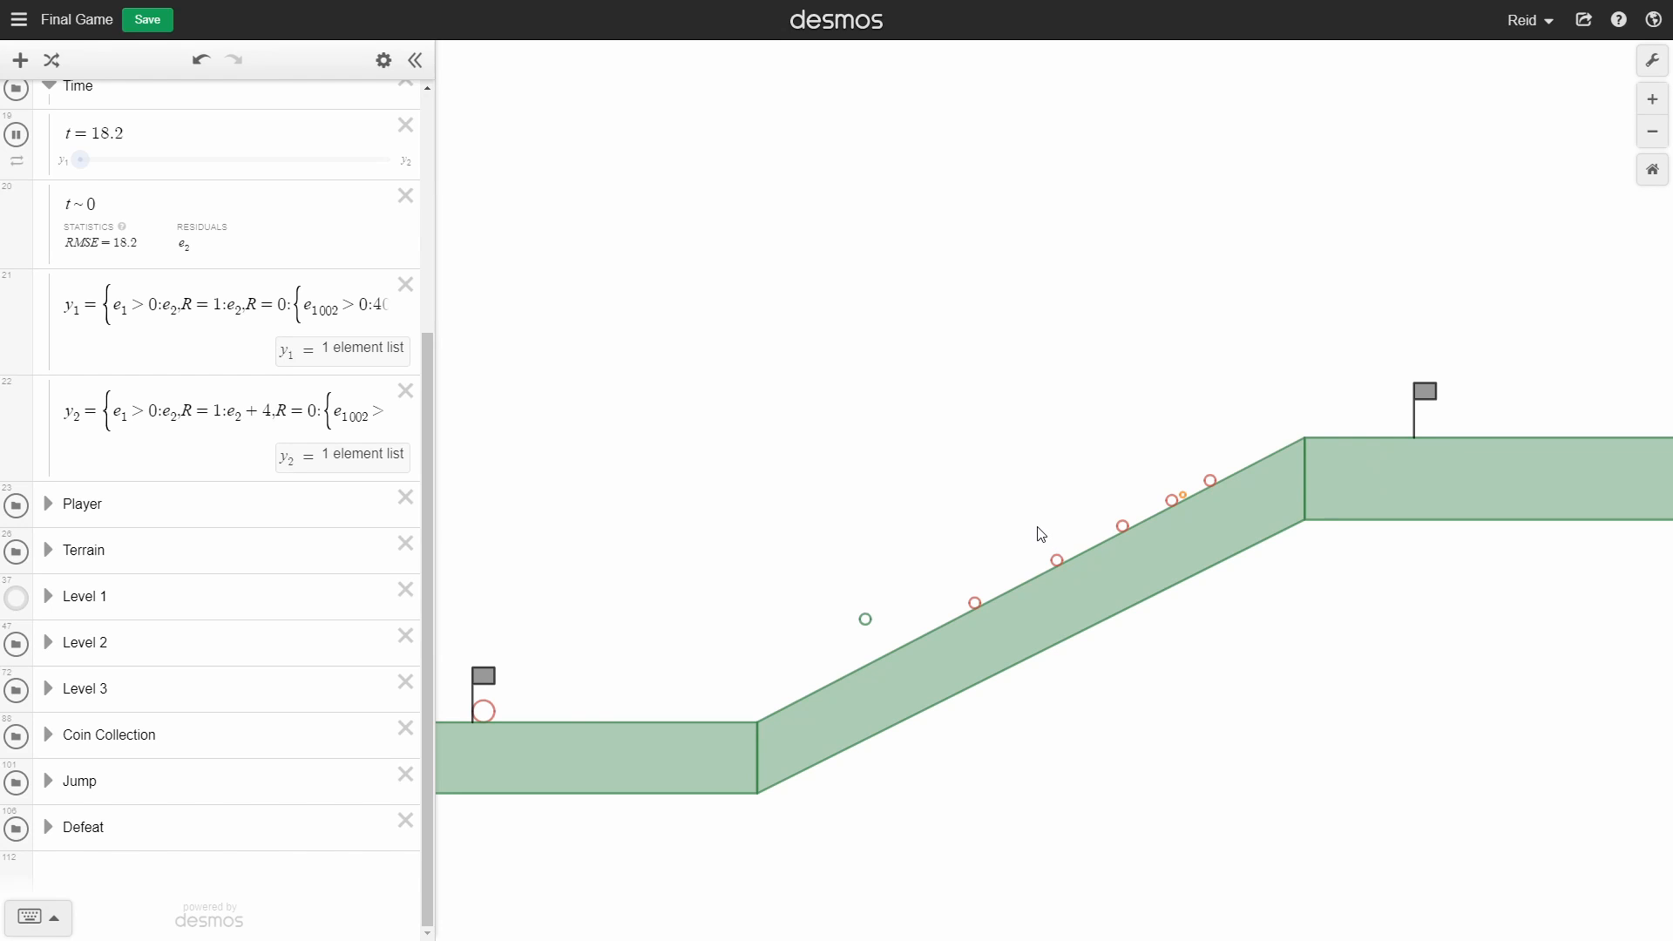
mouse_move(1041, 535)
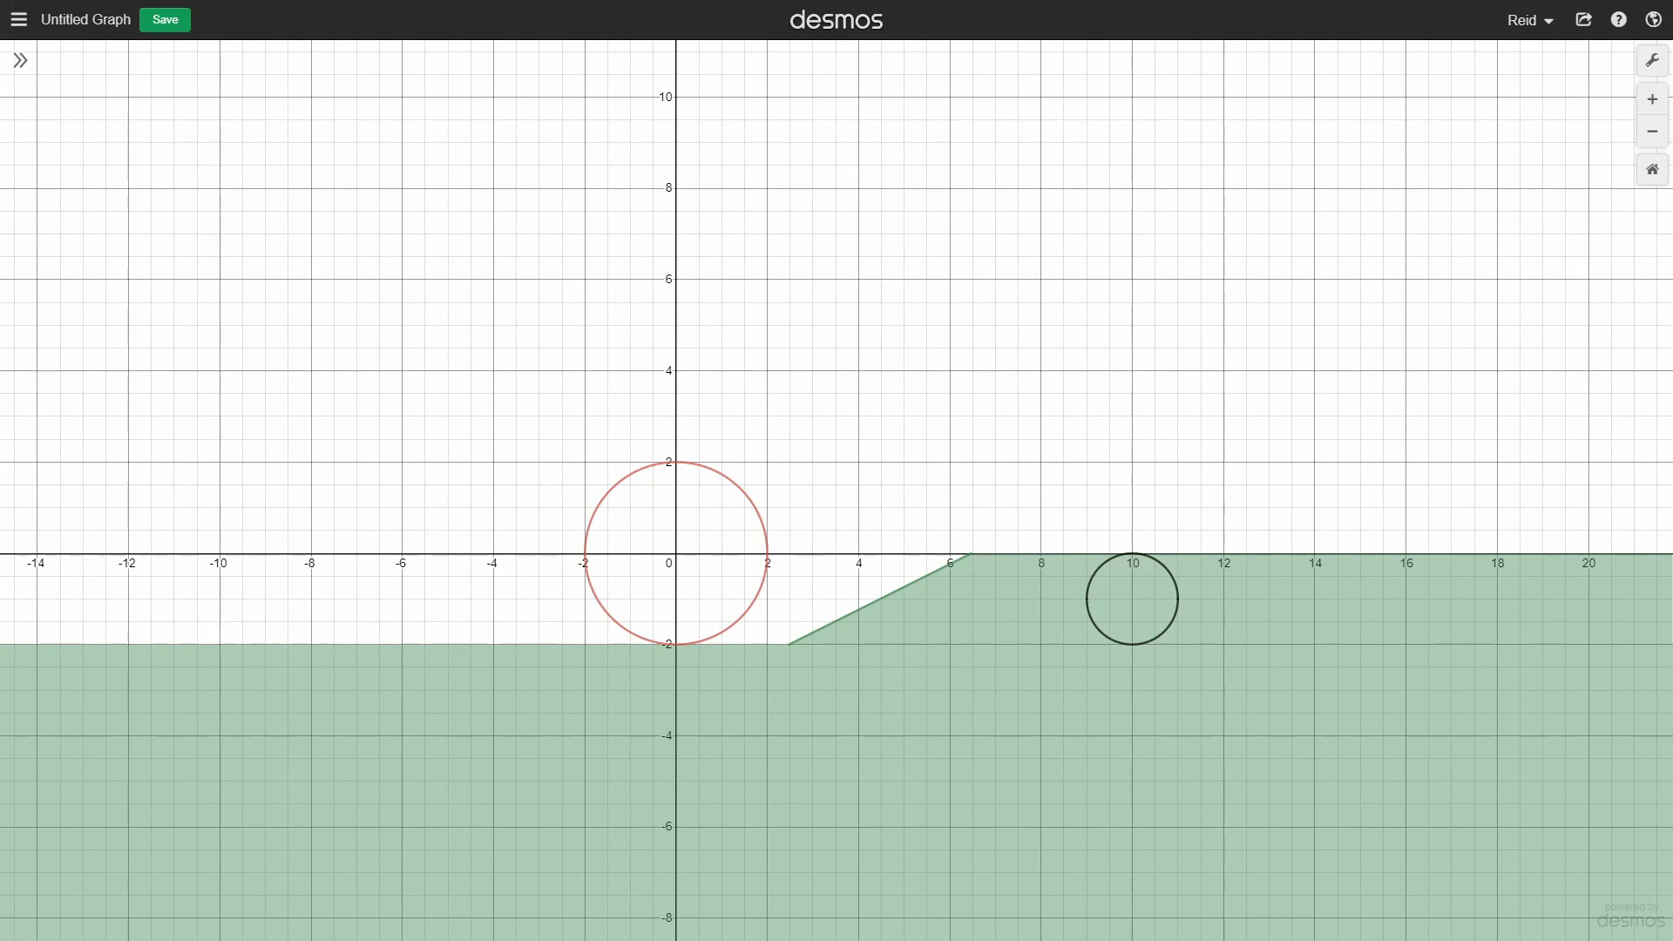
Step: Show the demo graph's equations and drag the slope slider to a gentler ramp
left_click(19, 59)
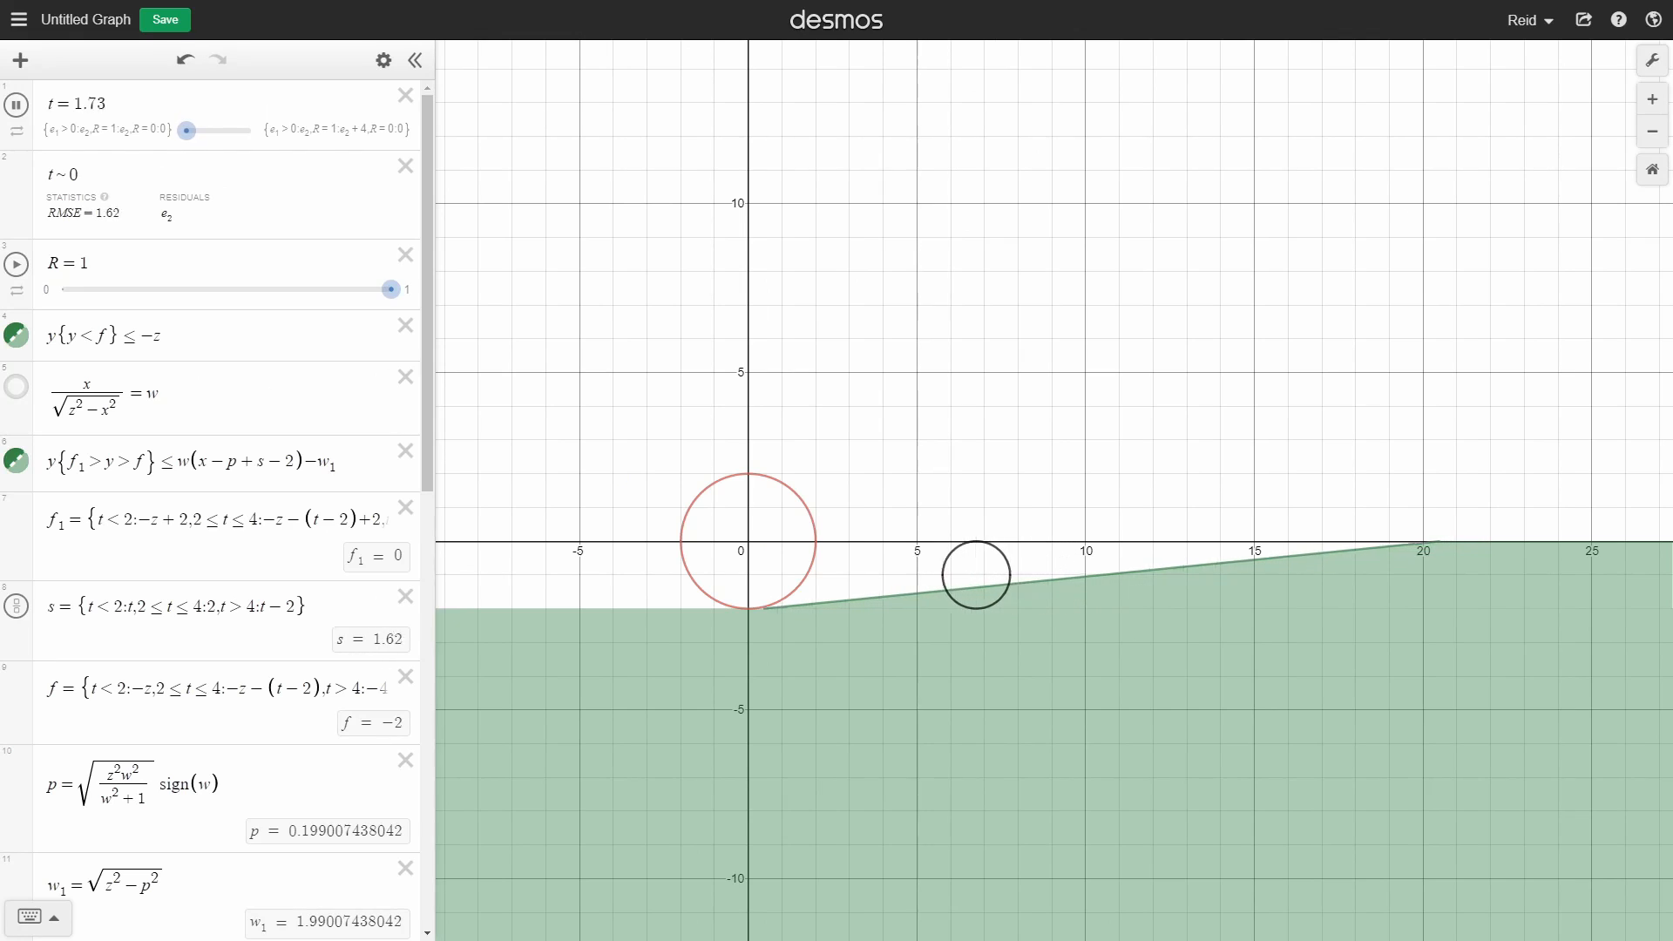
left_click_drag(187, 131, 298, 131)
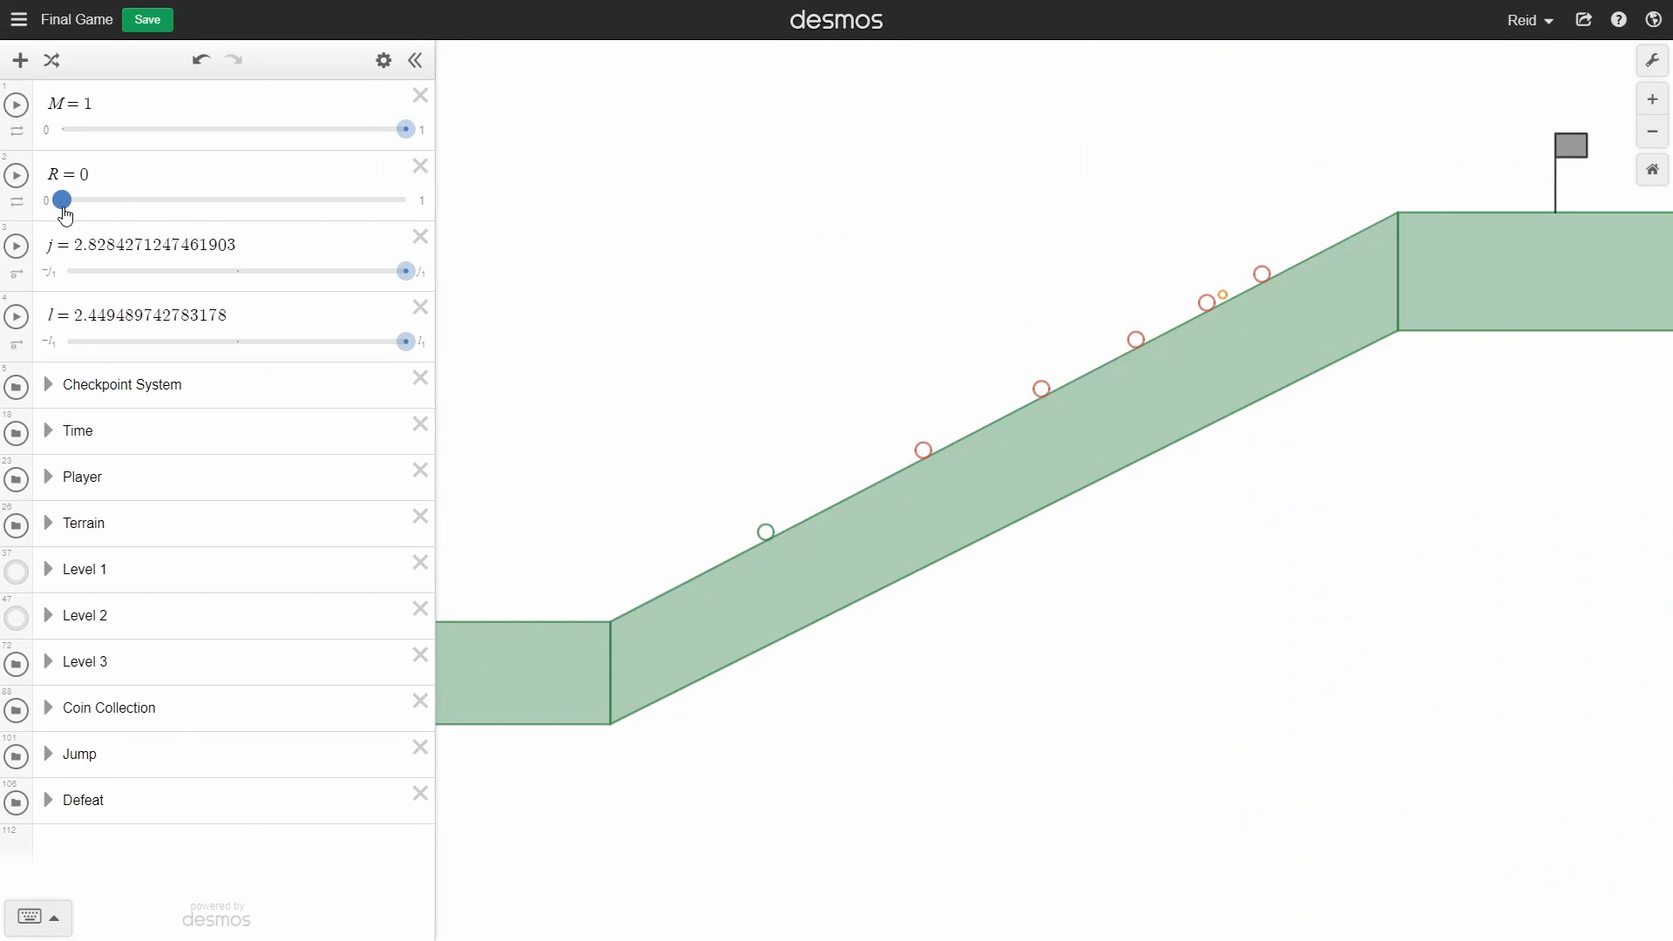
Step: Drag the R slider on line 2 down to 0
left_click_drag(61, 198, 402, 199)
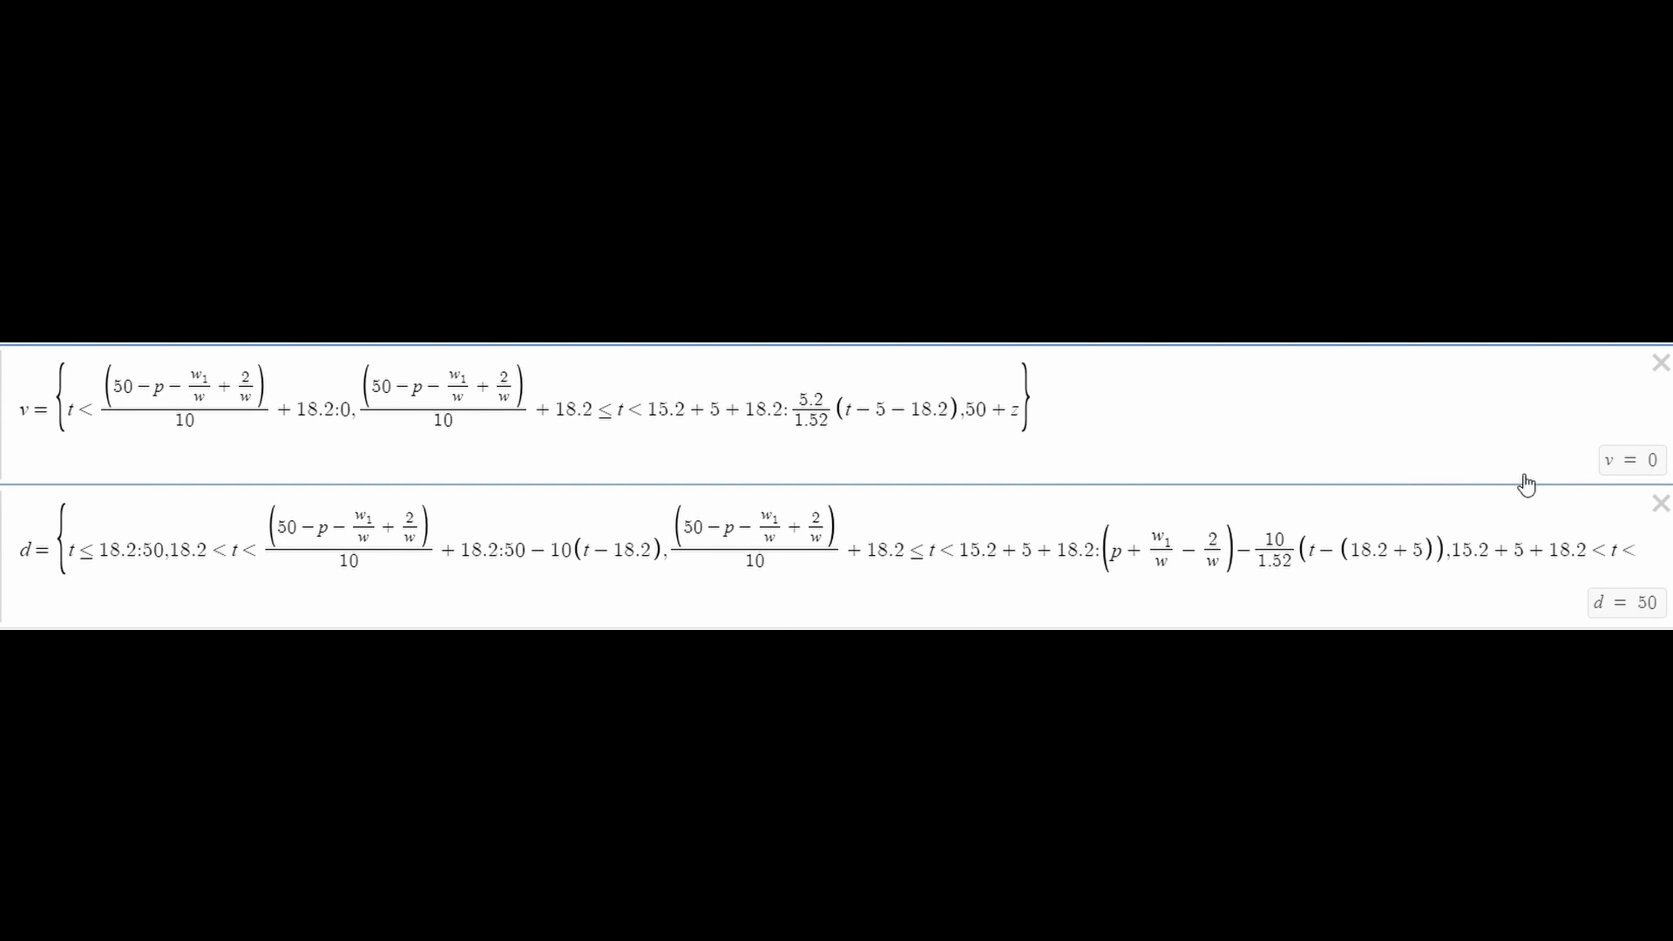
mouse_move(1211, 594)
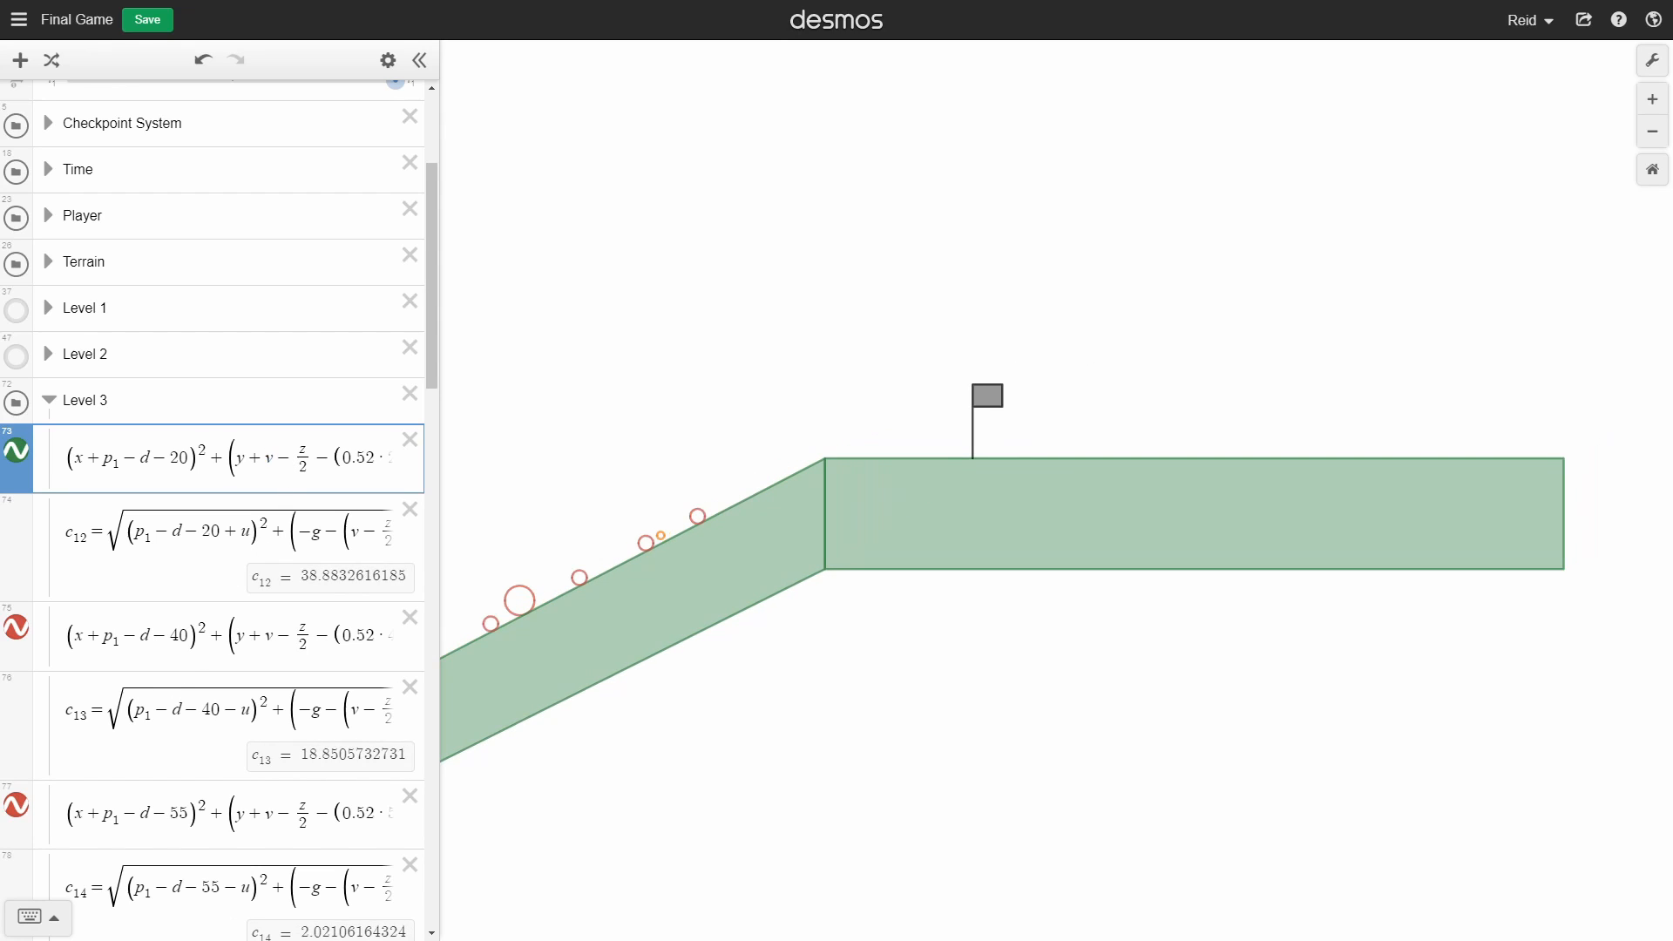
Step: Collapse the expression list so the Level 3 course fills the view
left_click(420, 59)
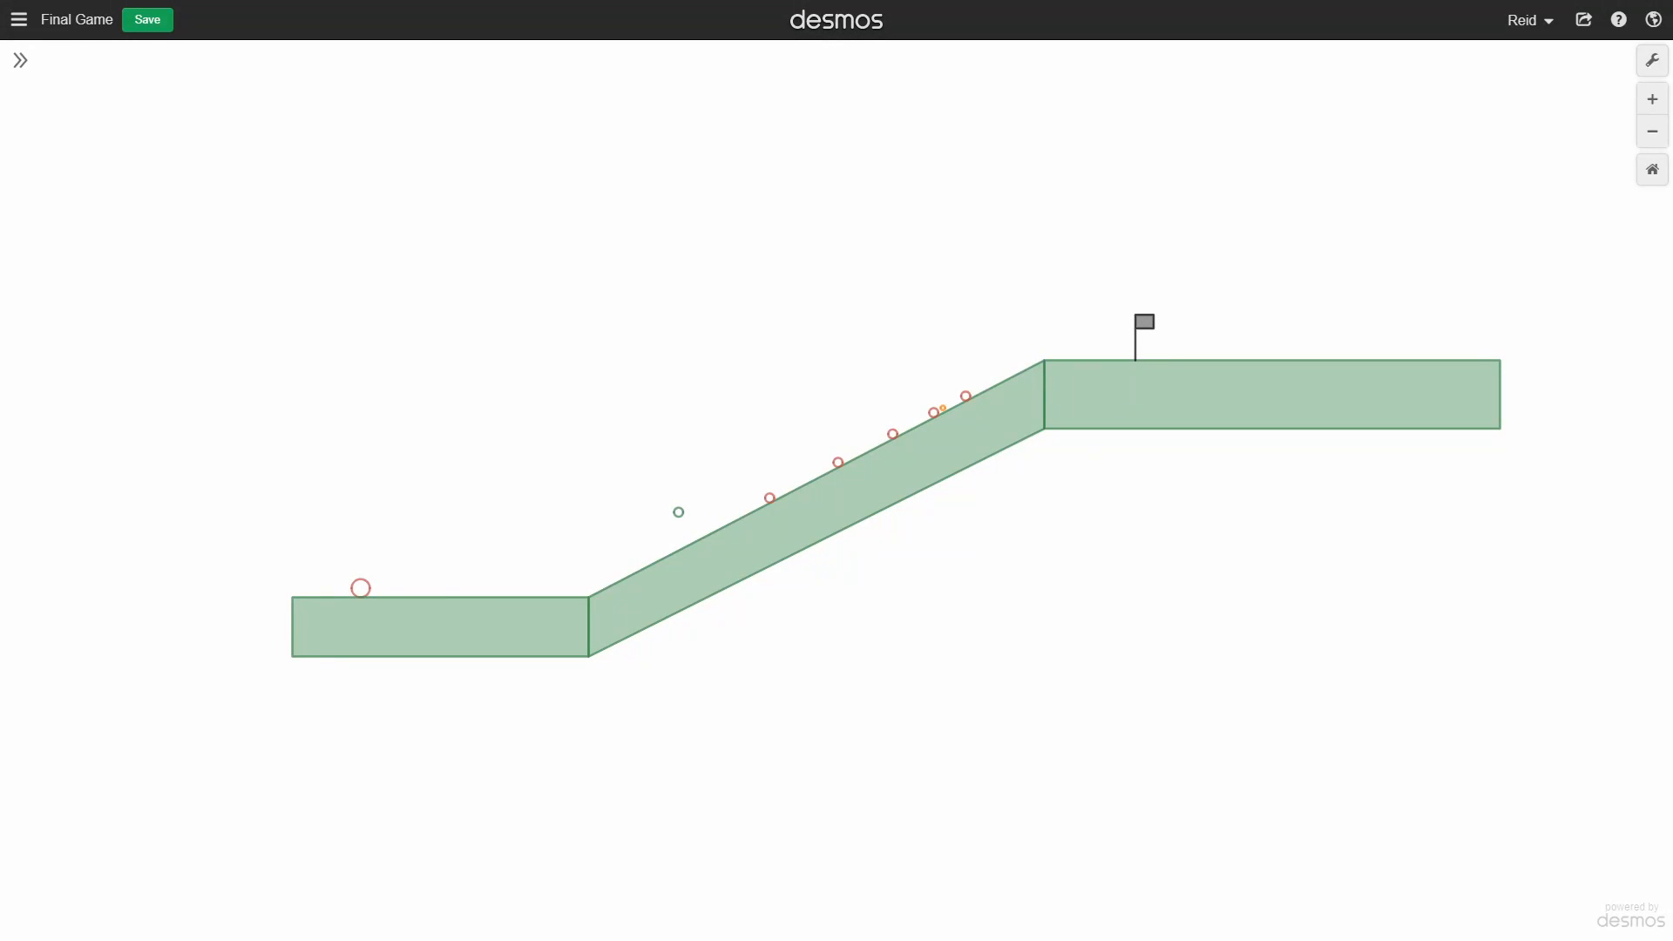